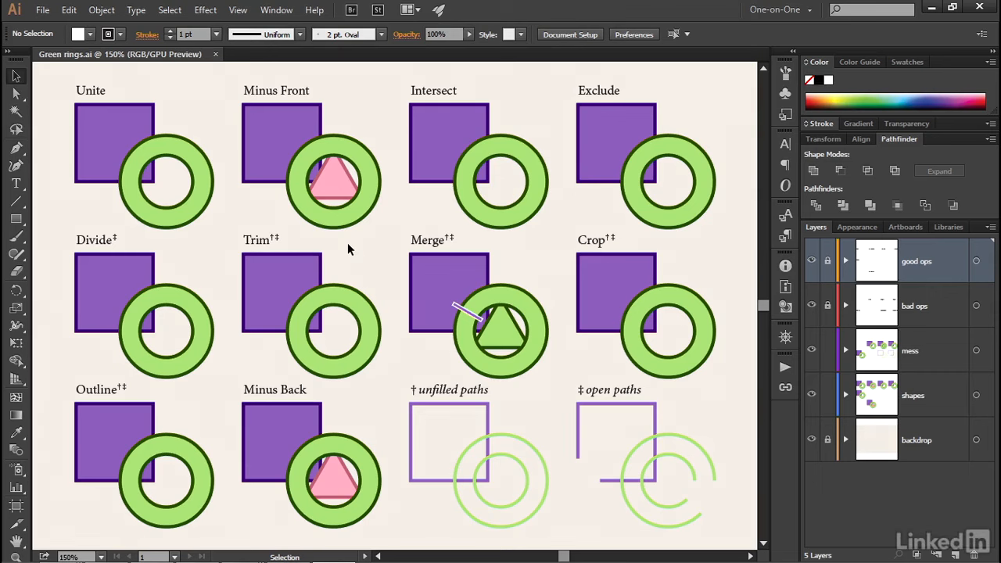
mouse_move(378, 244)
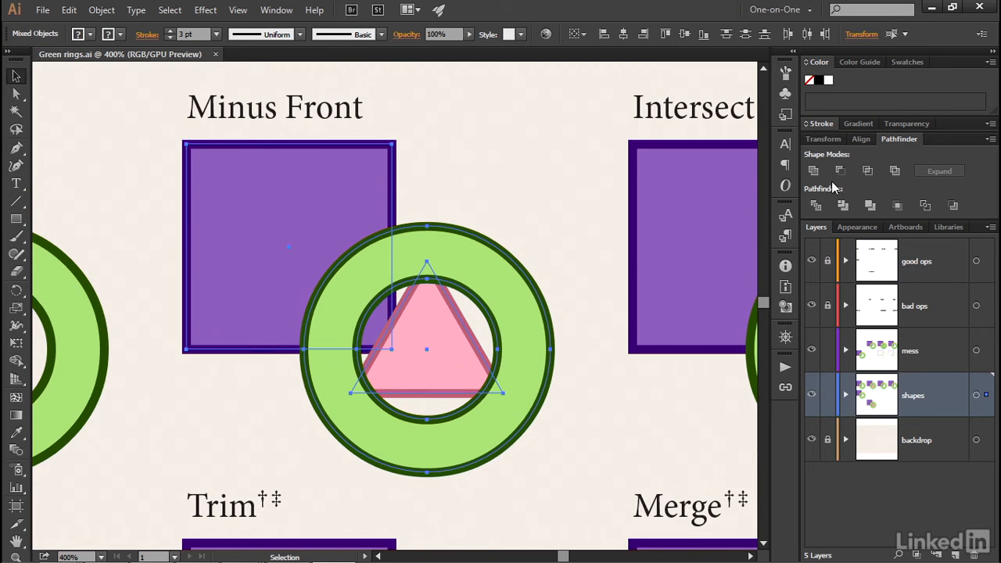
mouse_move(972, 155)
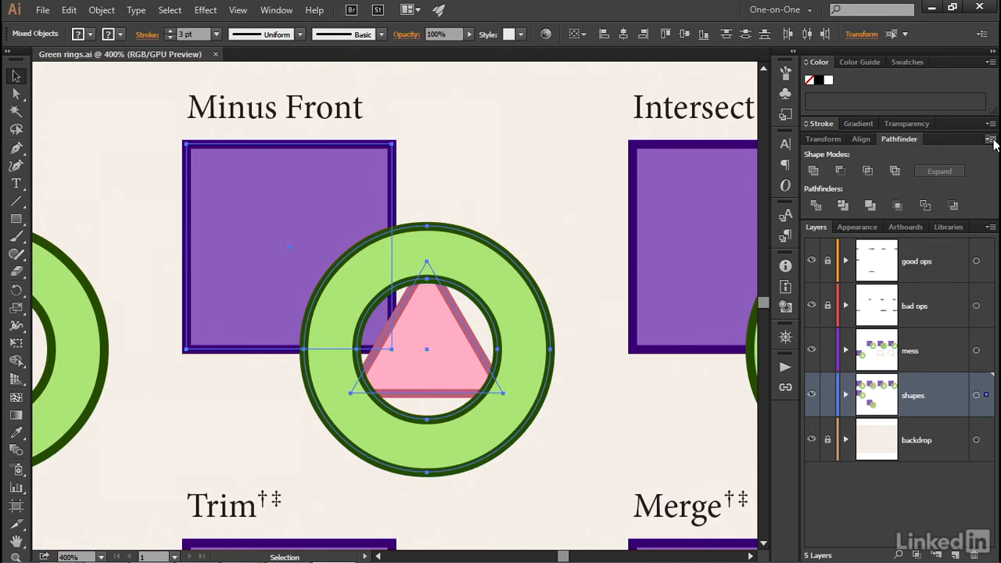
Step: Show the Pathfinder panel menu for the selected square, ring and triangle
left_click(991, 140)
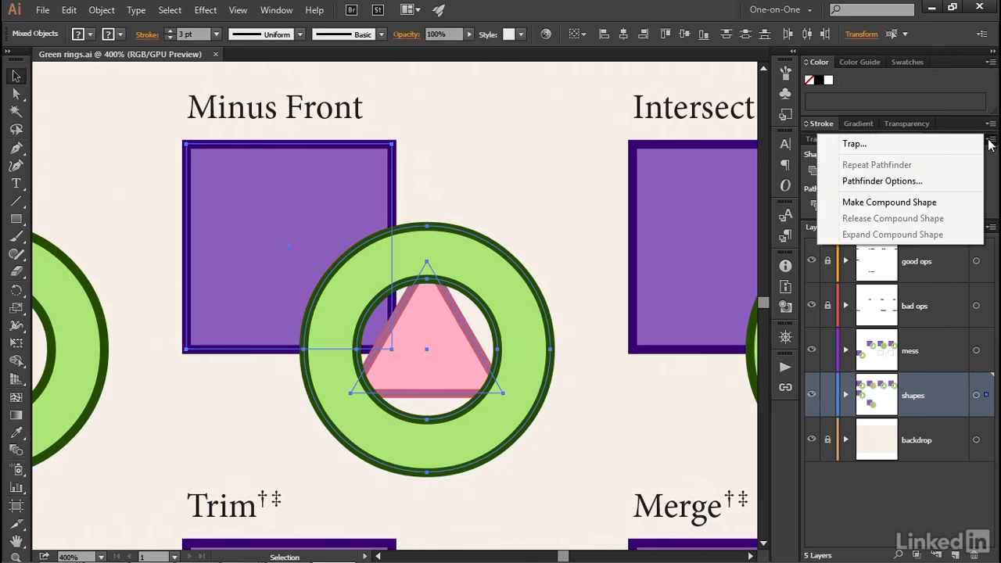
mouse_move(888, 202)
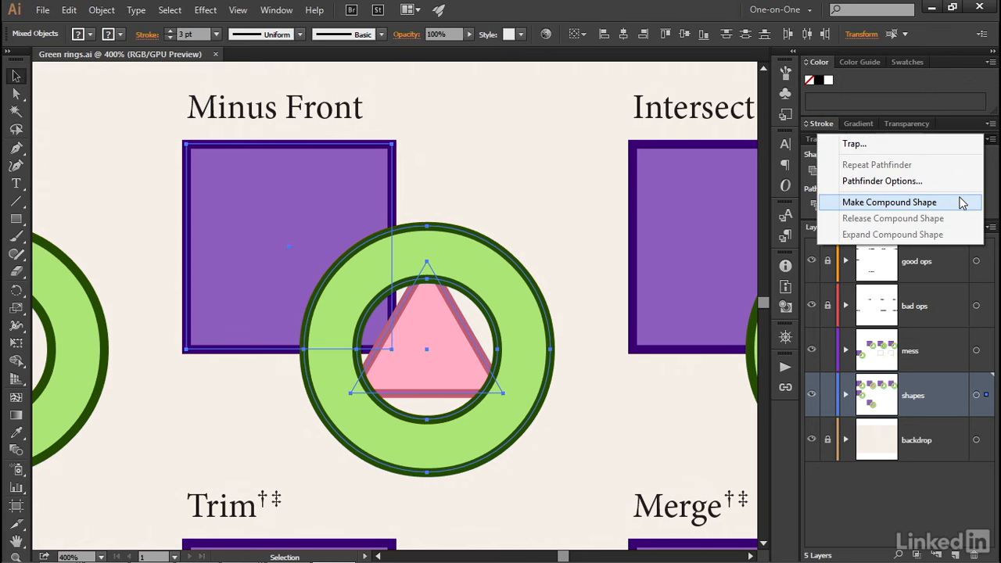
Step: Make the three shapes a compound shape, then set the ring to Minus Front
left_click(889, 202)
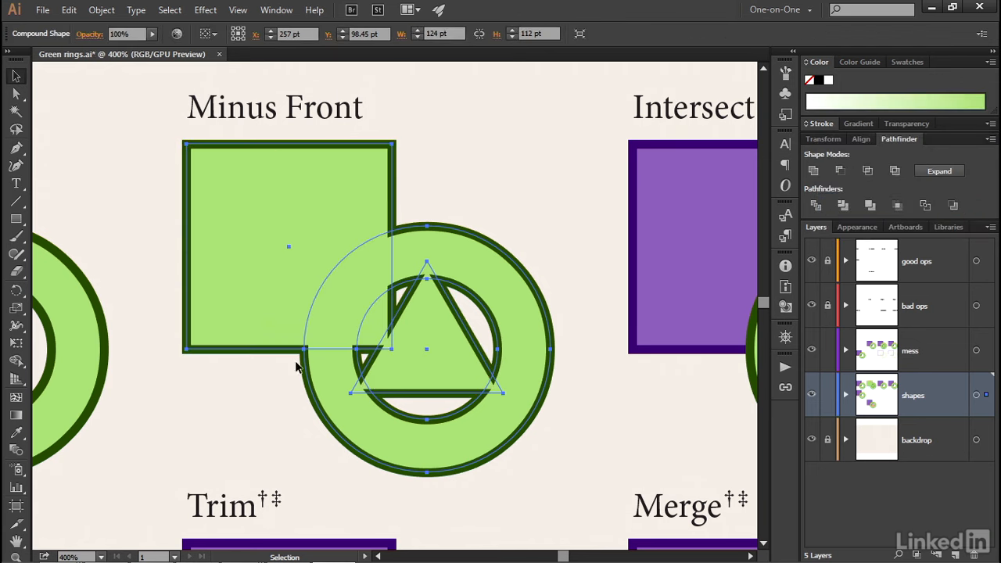
mouse_move(588, 246)
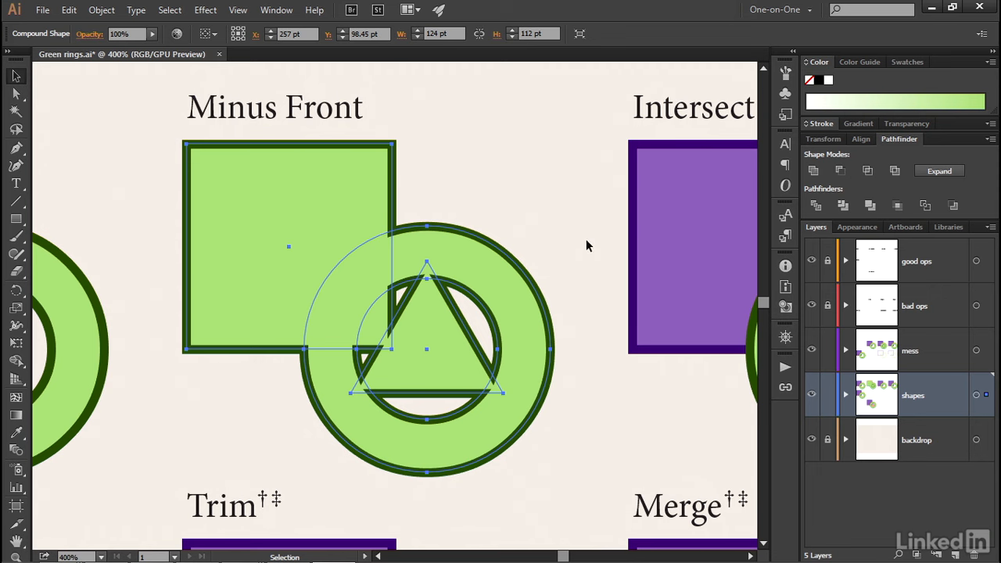
mouse_move(497, 250)
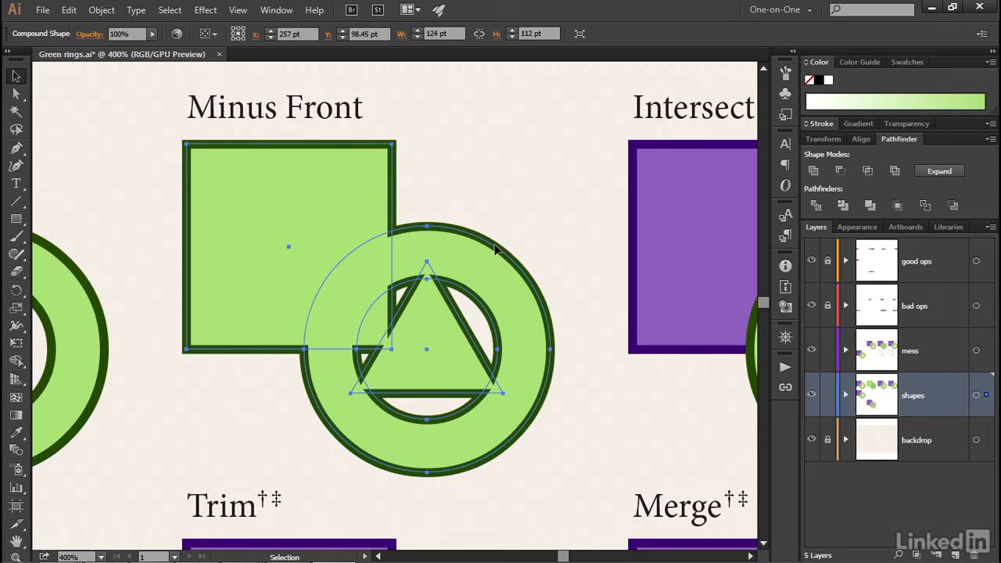
mouse_move(497, 251)
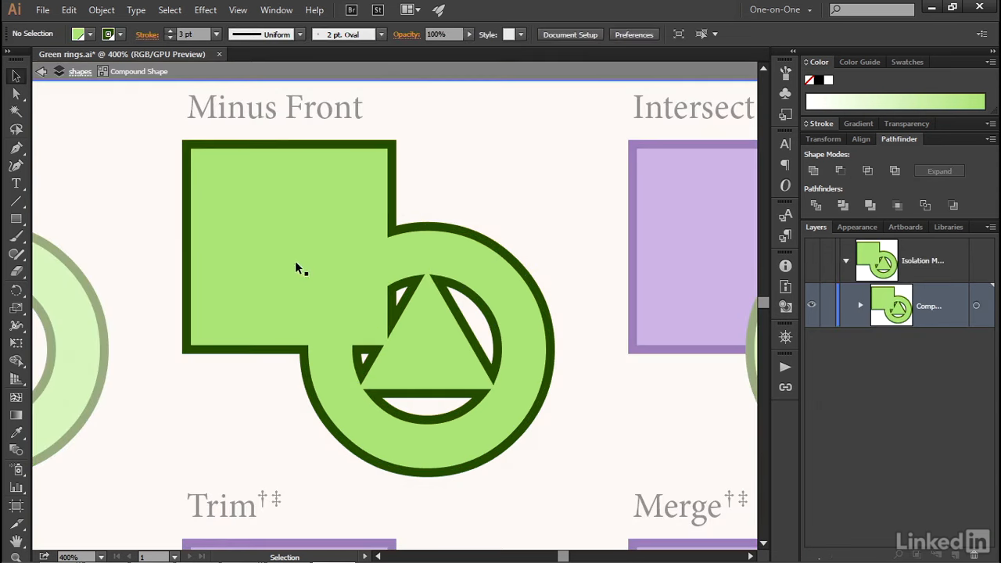
mouse_move(457, 236)
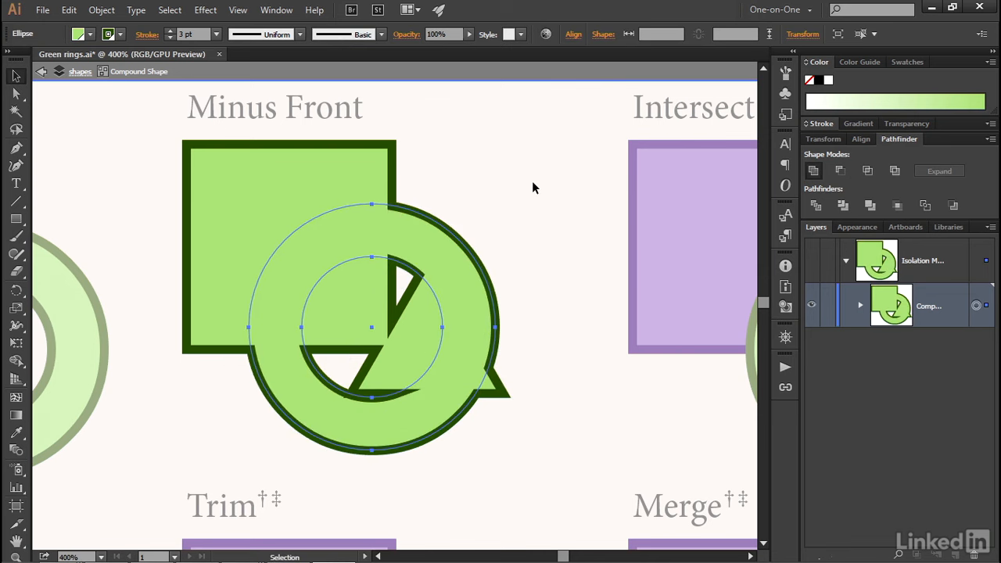
mouse_move(563, 249)
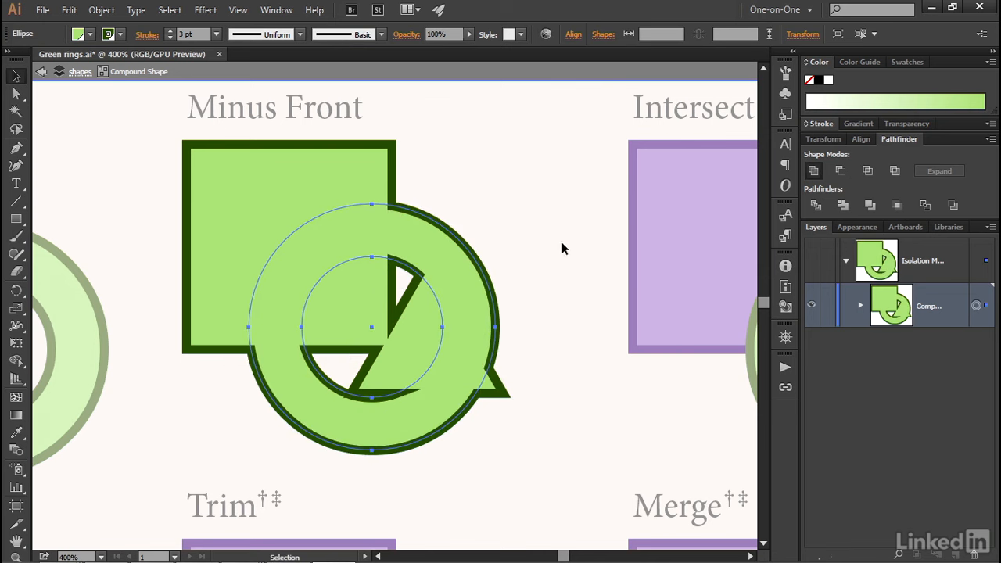
mouse_move(840, 171)
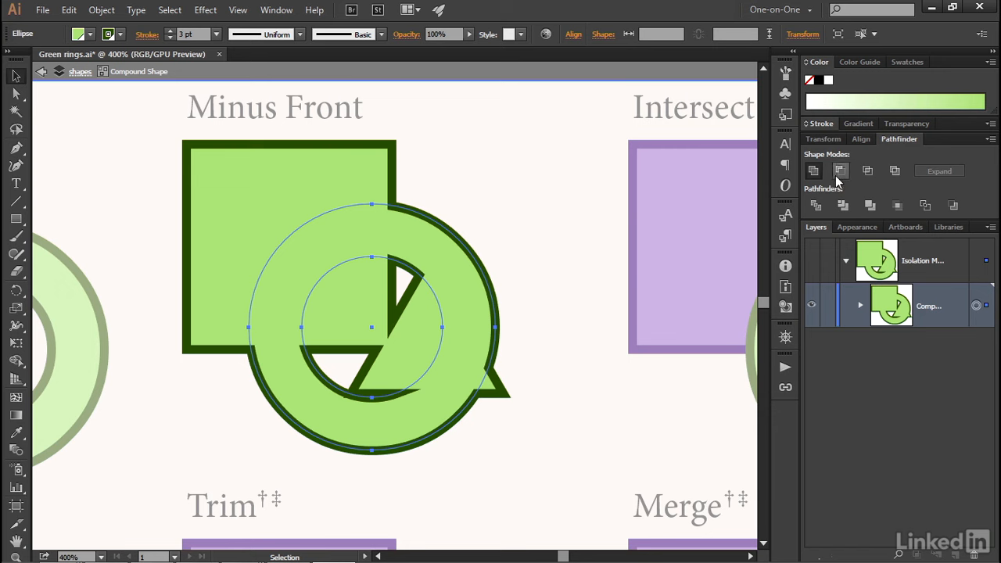
mouse_move(840, 170)
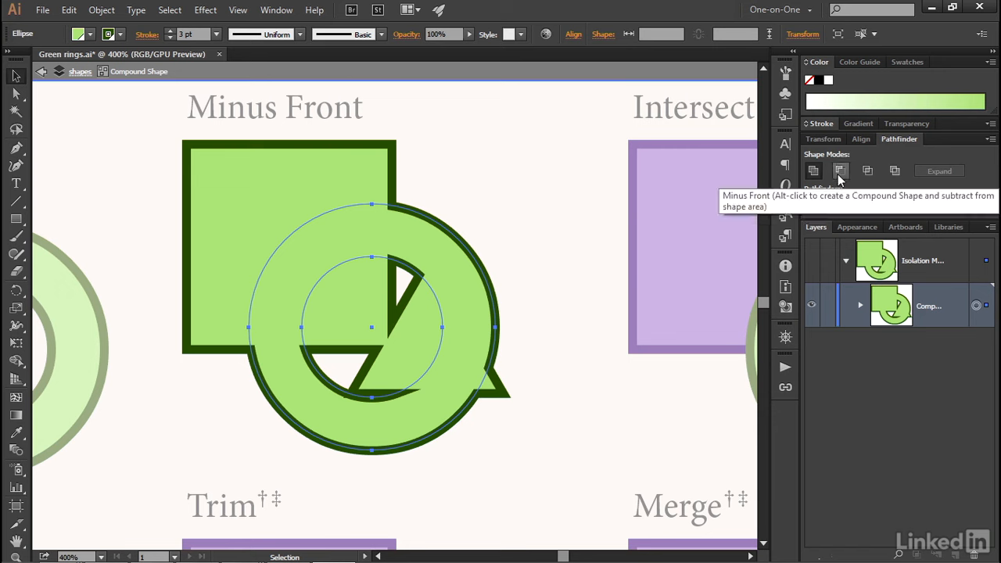
mouse_move(895, 172)
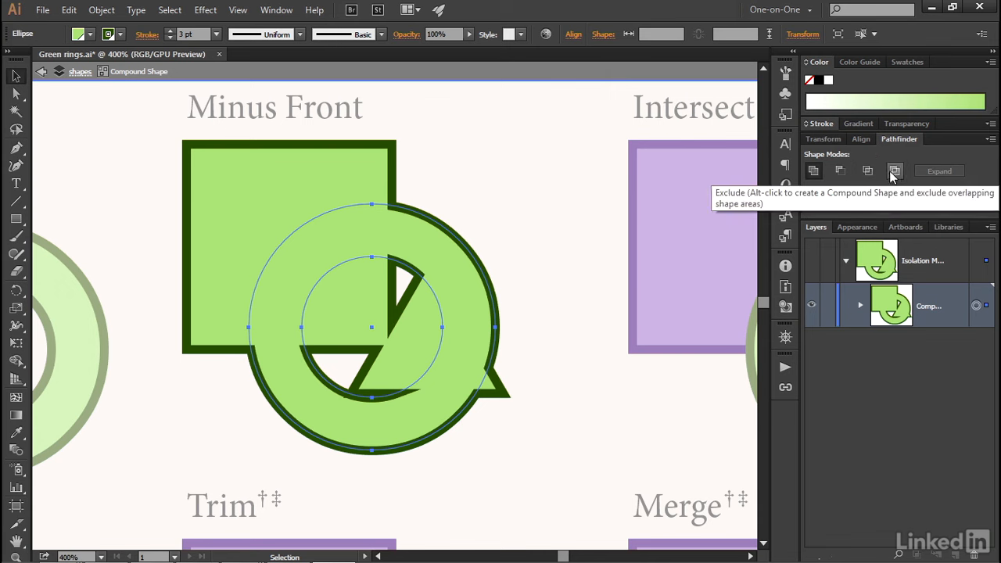
mouse_move(840, 170)
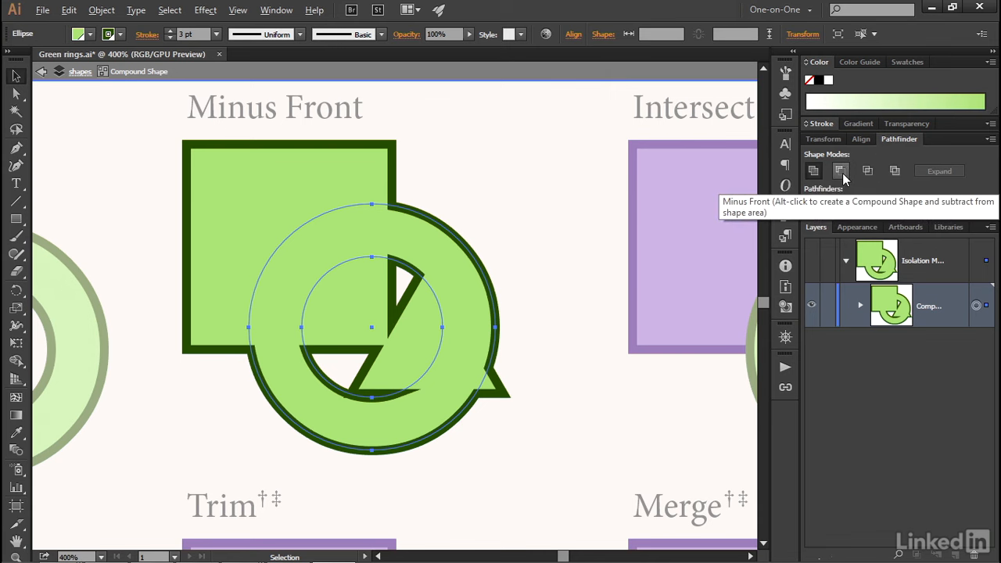
left_click(841, 171)
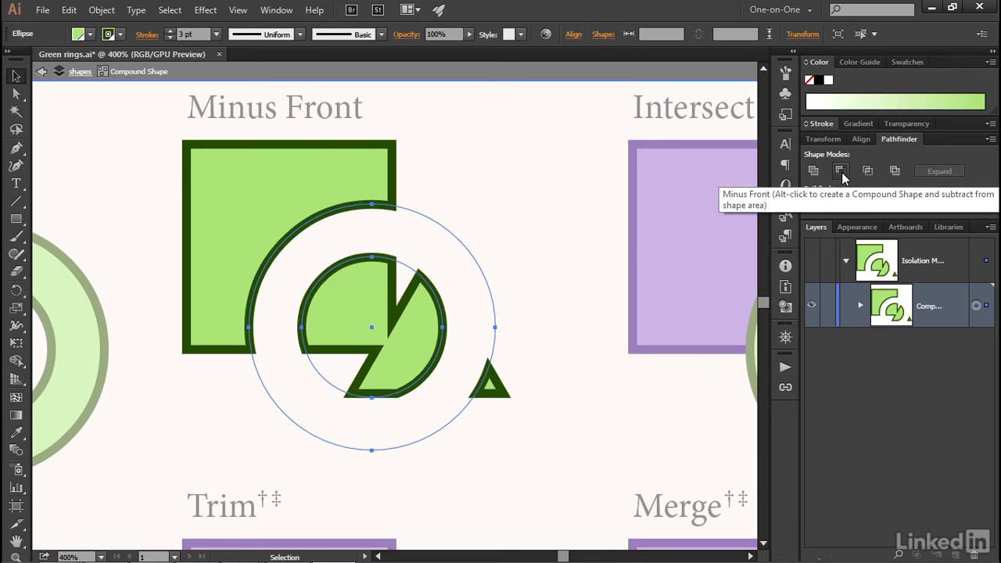
mouse_move(470, 257)
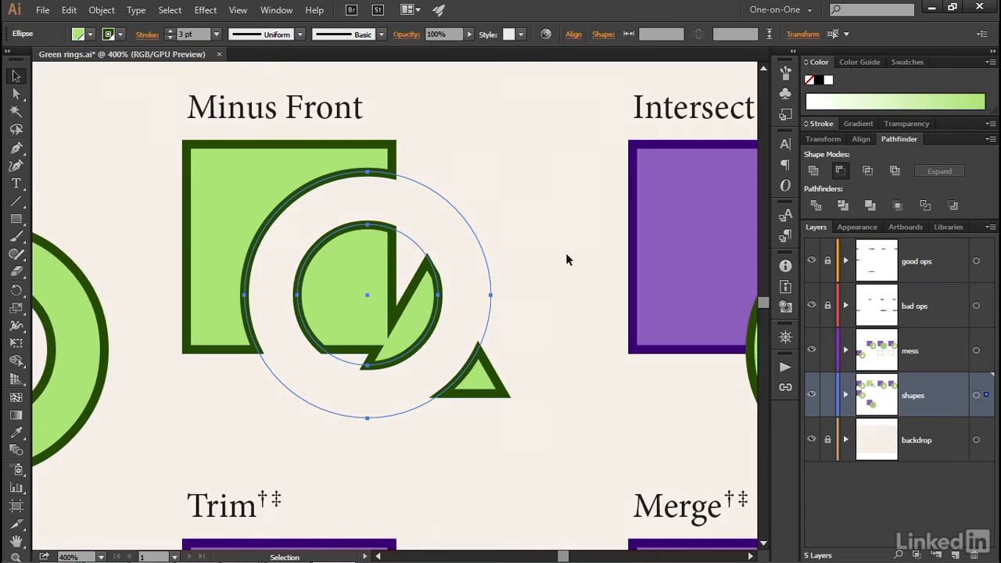
mouse_move(504, 234)
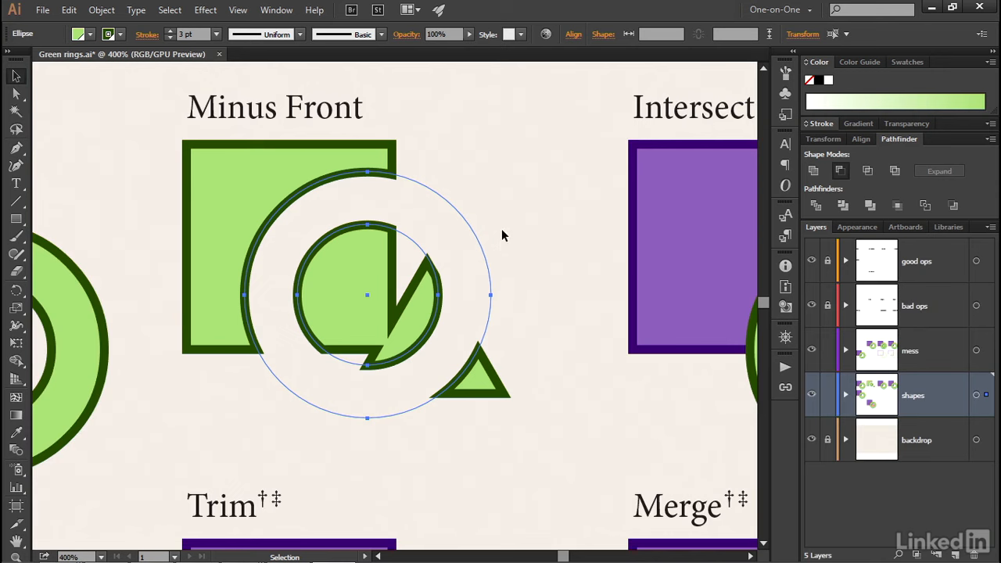
mouse_move(188, 435)
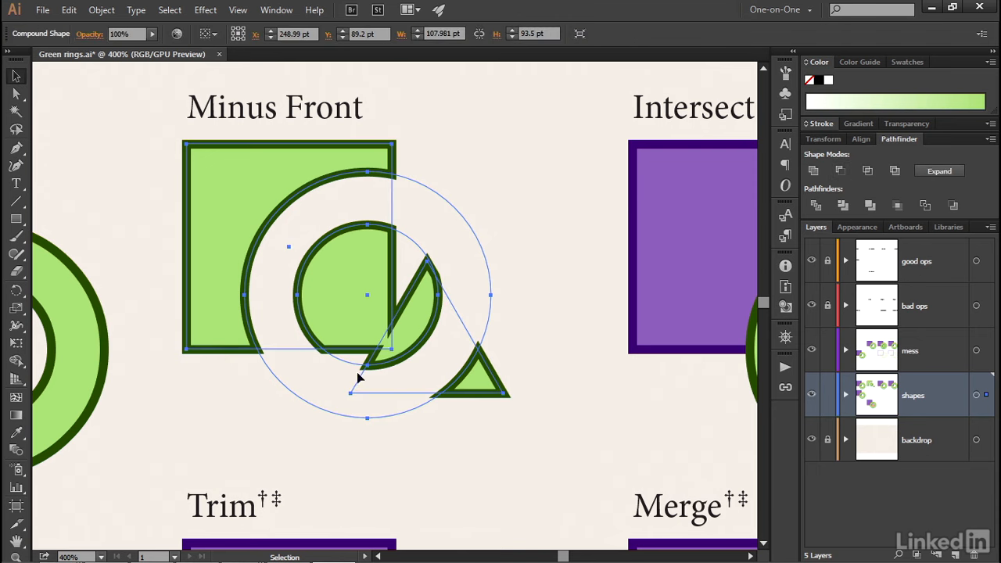
mouse_move(480, 160)
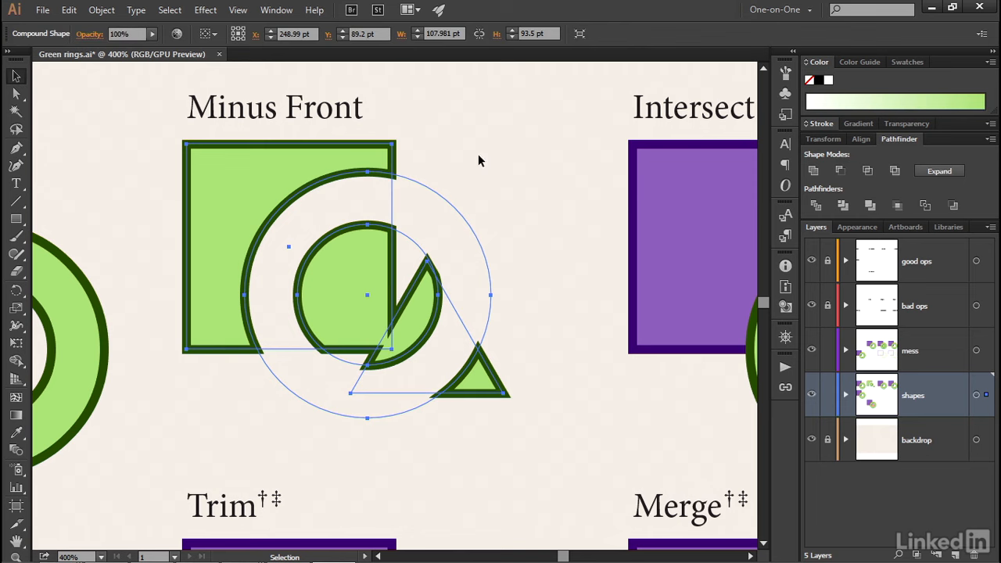
mouse_move(991, 141)
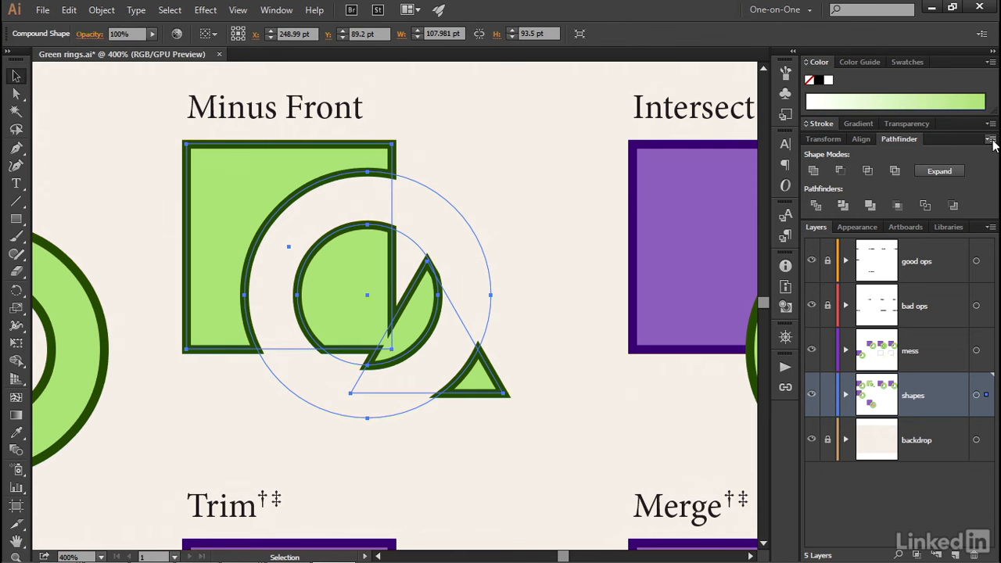
left_click(992, 139)
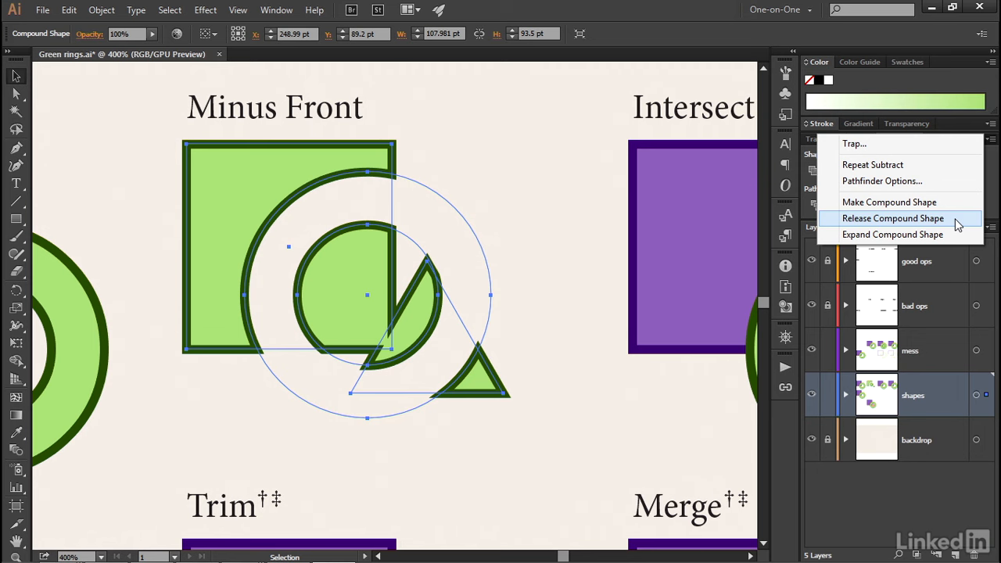
left_click(892, 219)
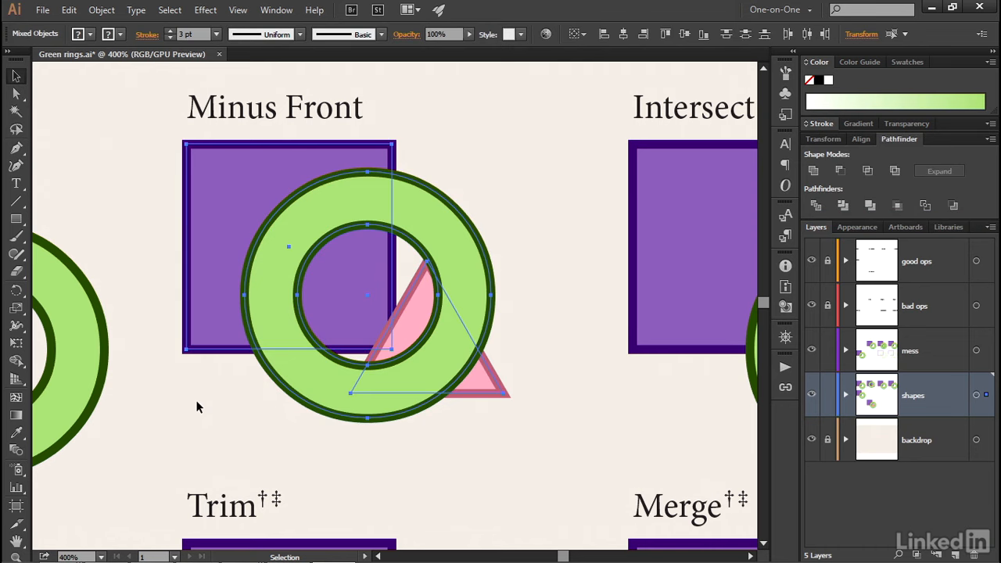
mouse_move(238, 429)
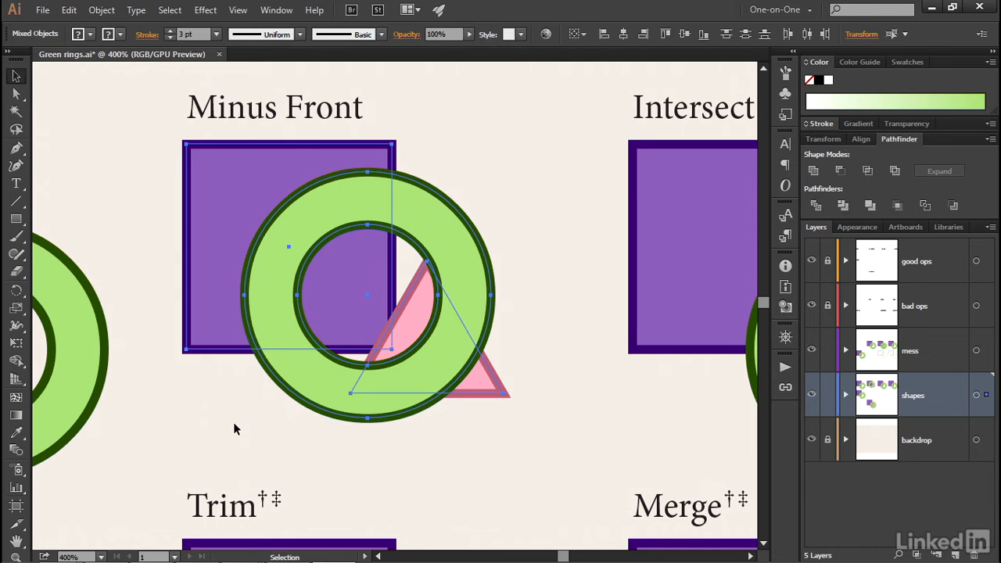
left_click(813, 171)
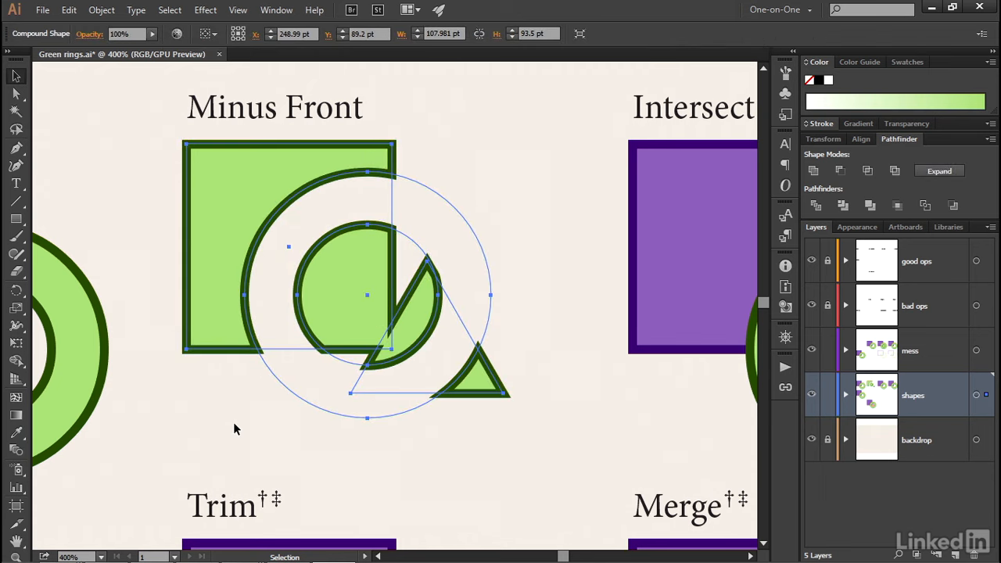
mouse_move(515, 272)
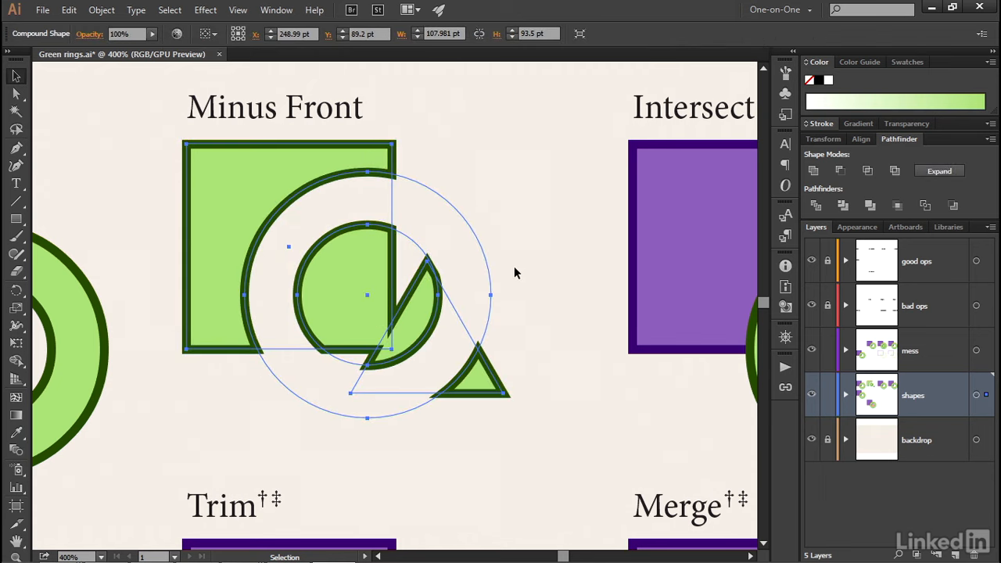
mouse_move(546, 241)
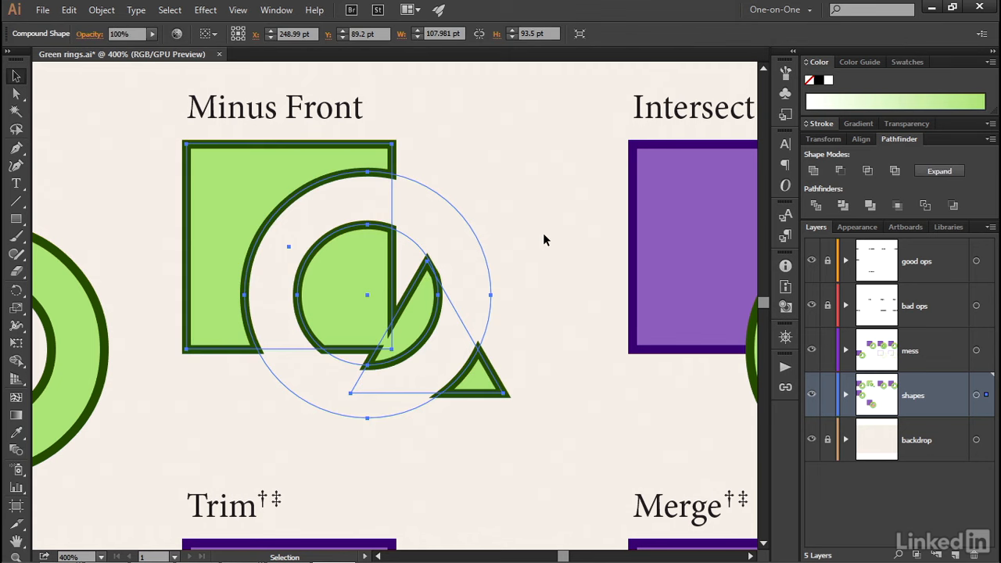
mouse_move(557, 213)
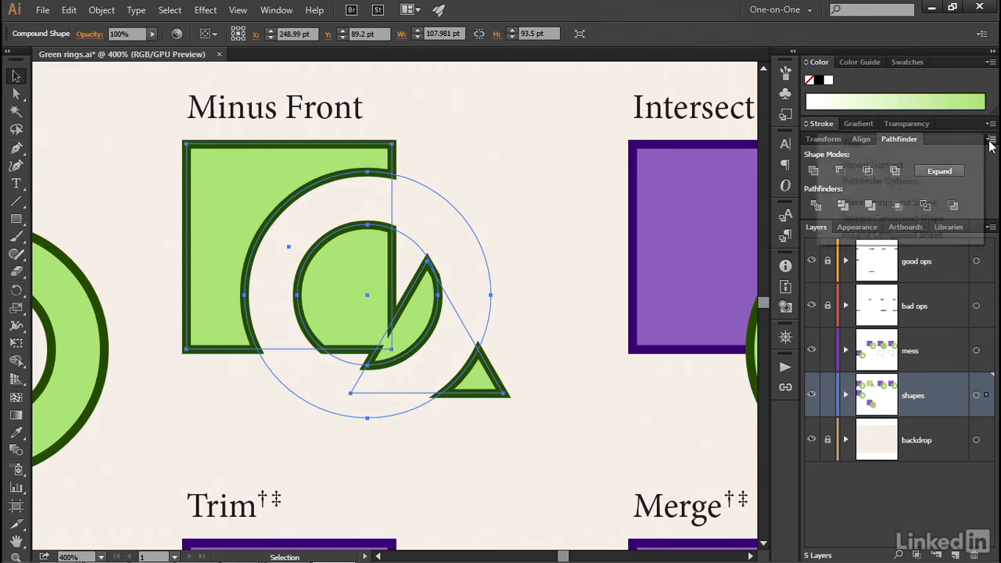
Step: Expand the Minus Front compound shape into a plain compound path
left_click(992, 139)
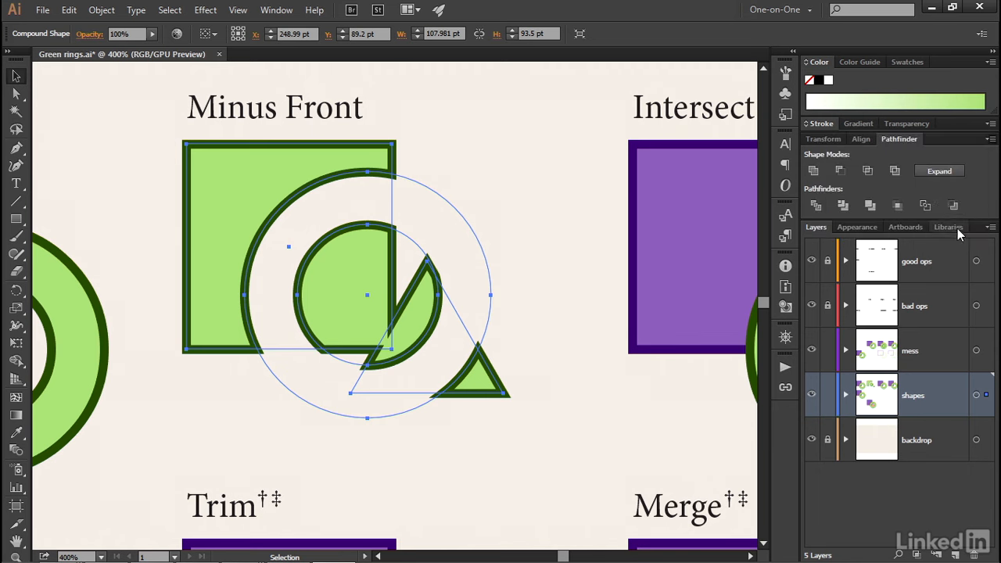
mouse_move(939, 171)
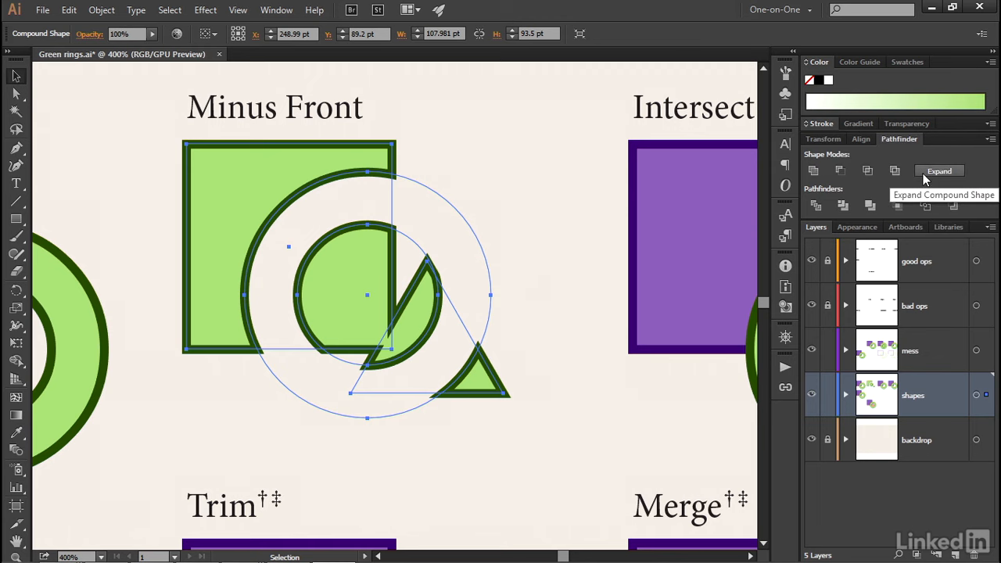
left_click(938, 171)
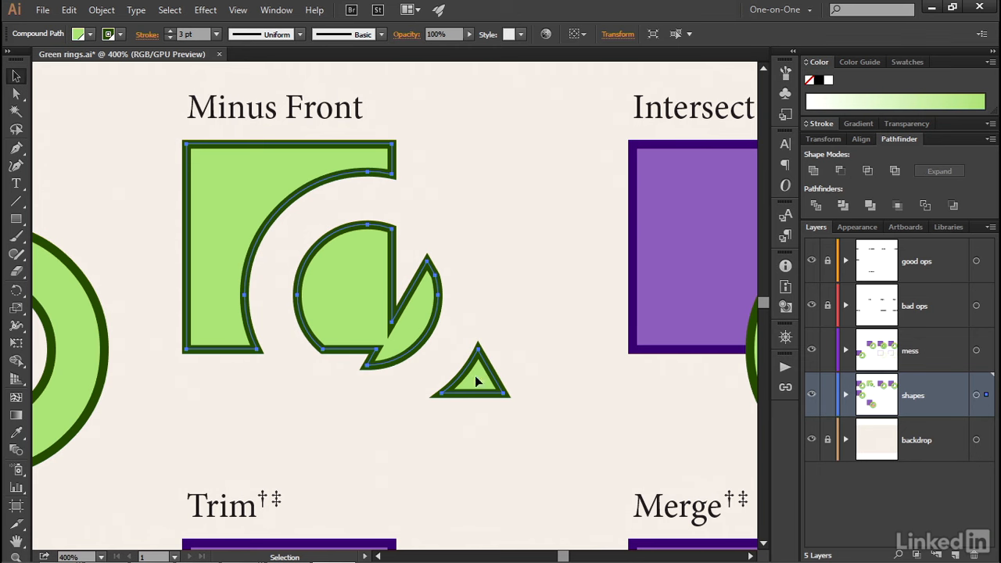
left_click(284, 250)
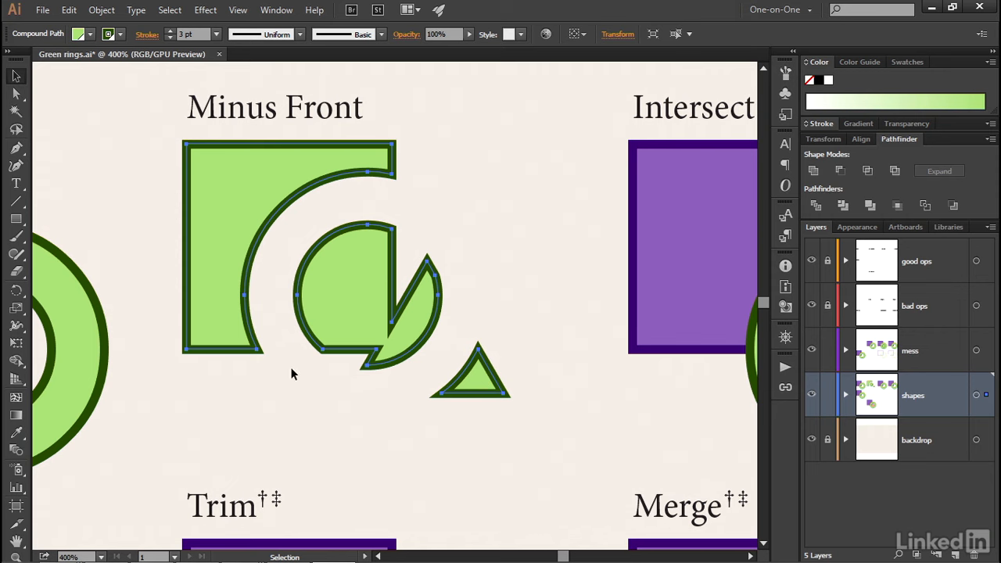
mouse_move(160, 166)
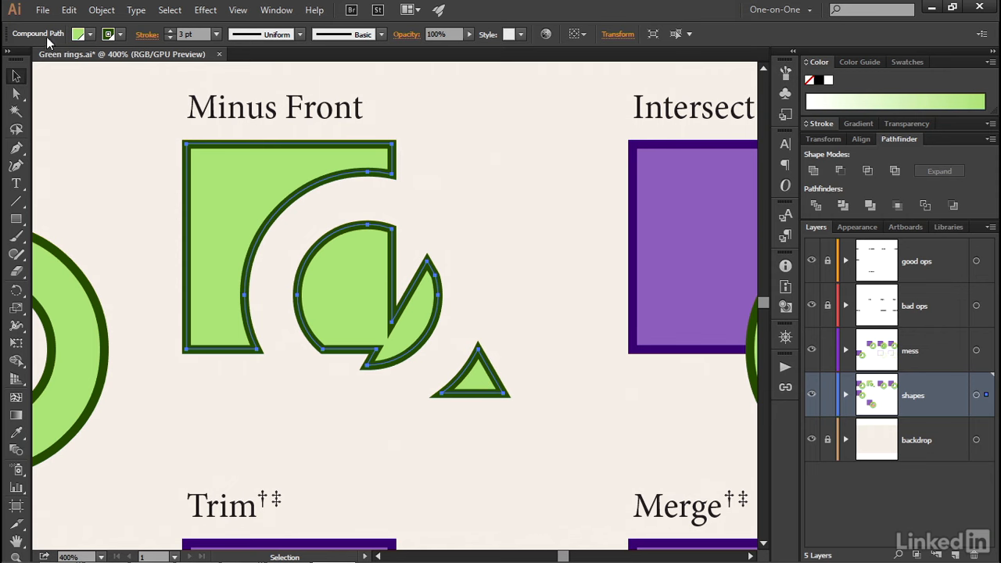
mouse_move(48, 41)
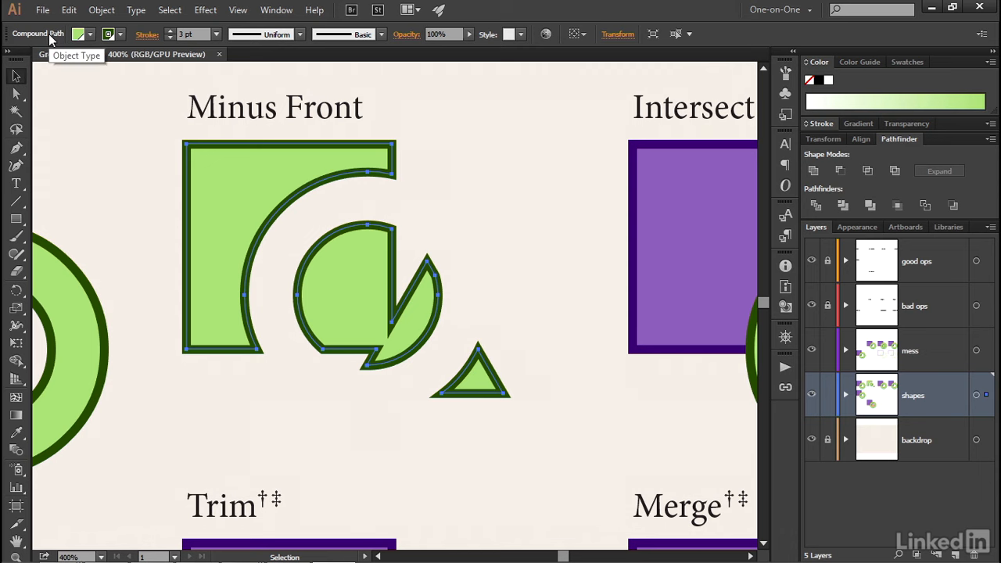
mouse_move(50, 41)
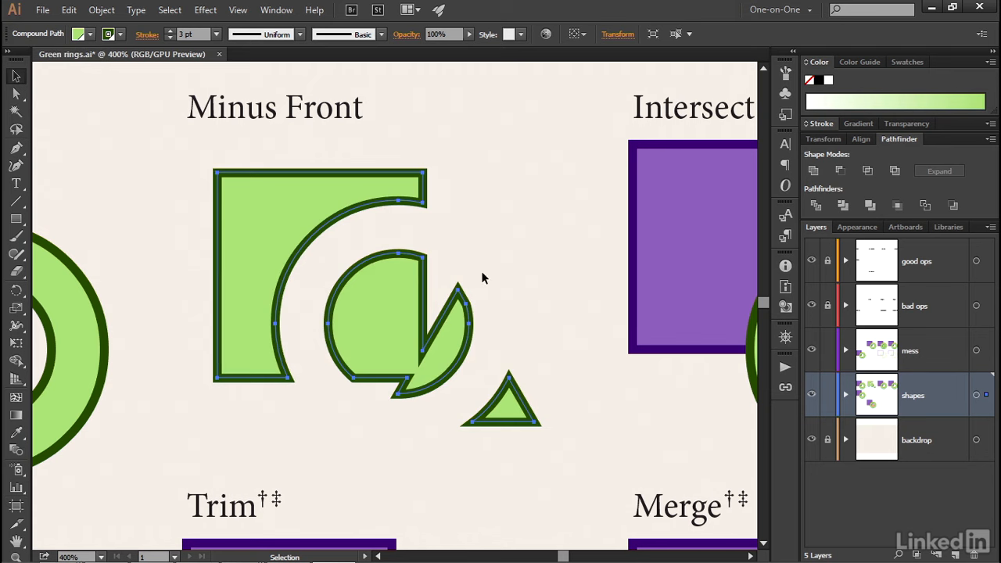
mouse_move(462, 221)
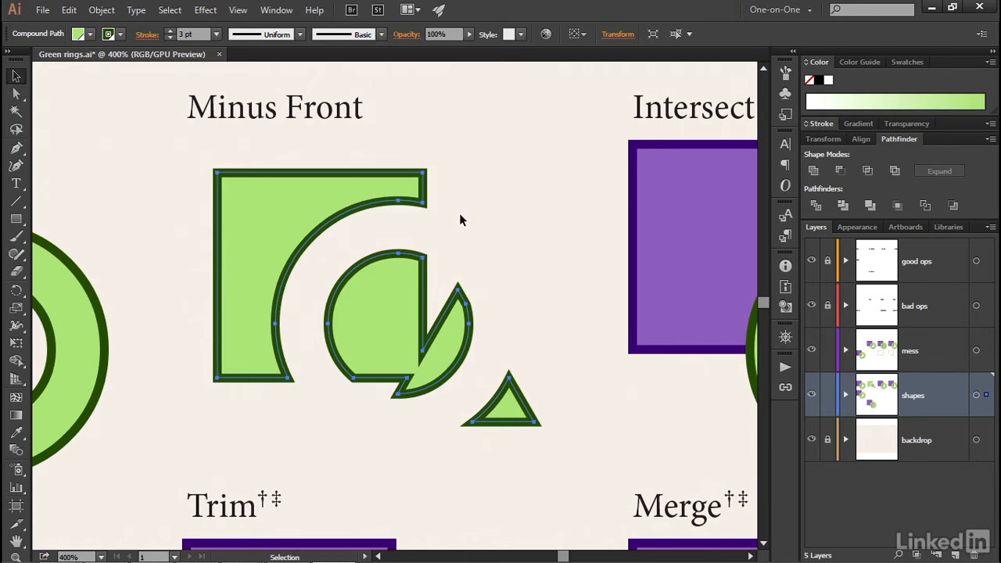
mouse_move(457, 205)
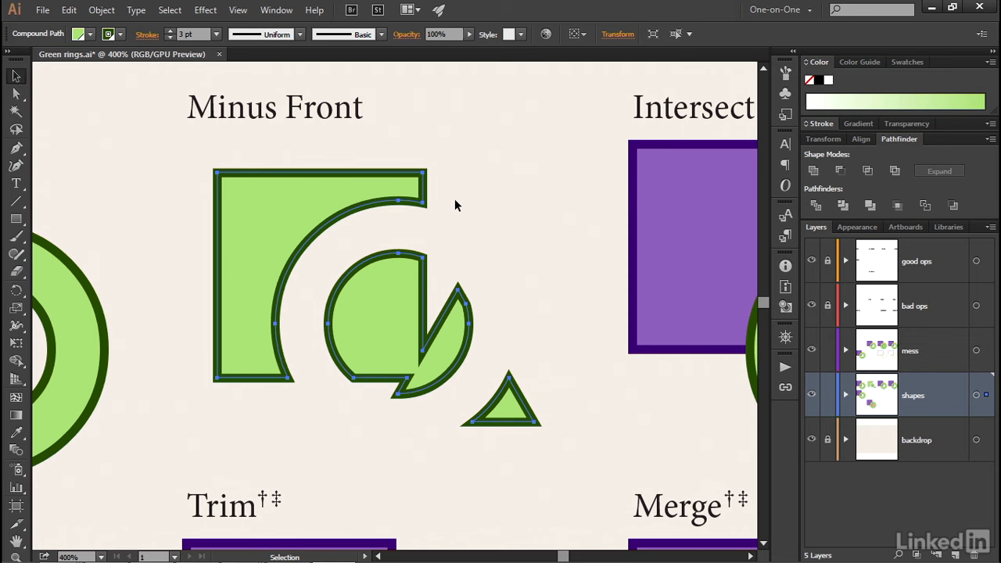
mouse_move(229, 160)
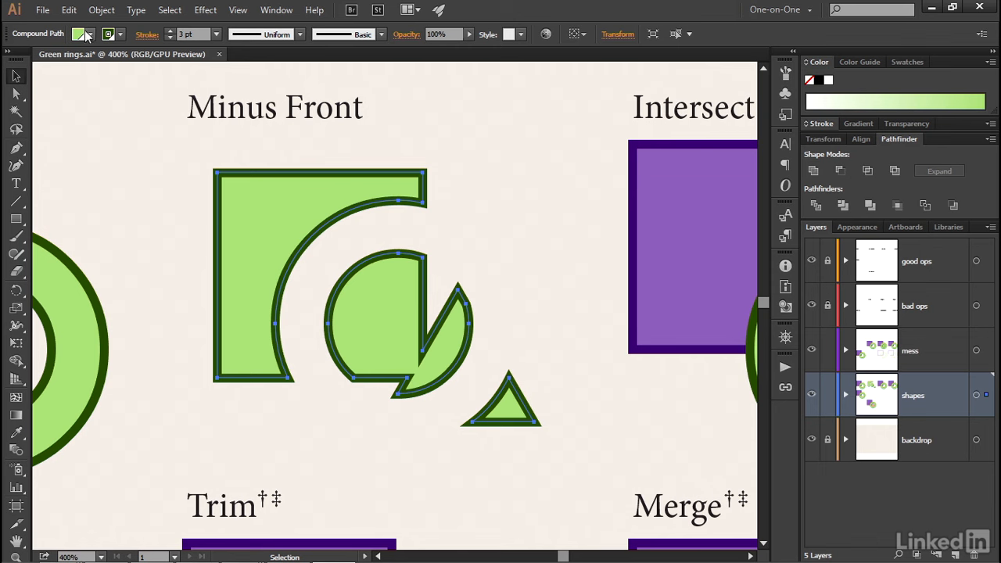
Step: Release the compound path via Object > Compound Path and select a circle piece
left_click(100, 9)
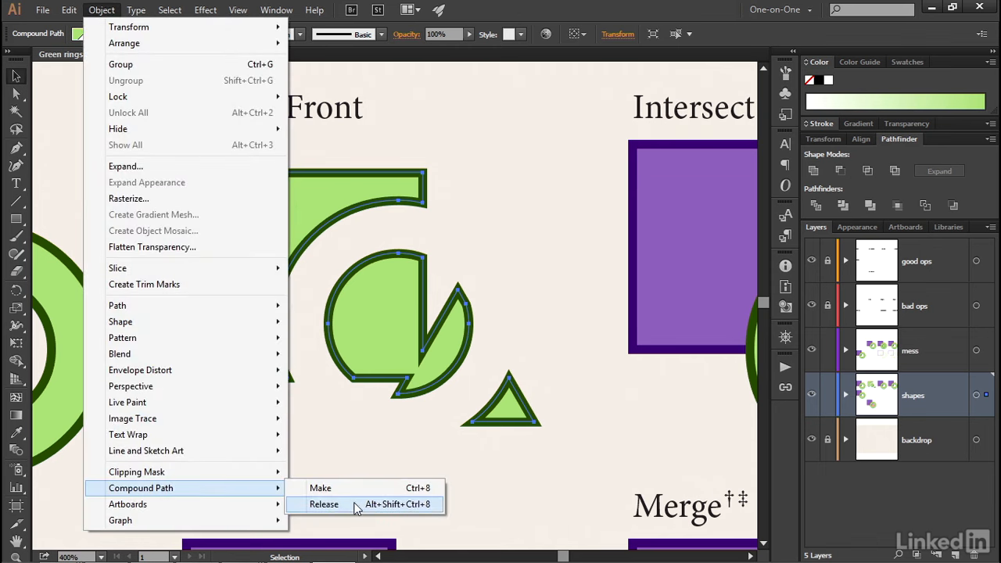
left_click(324, 504)
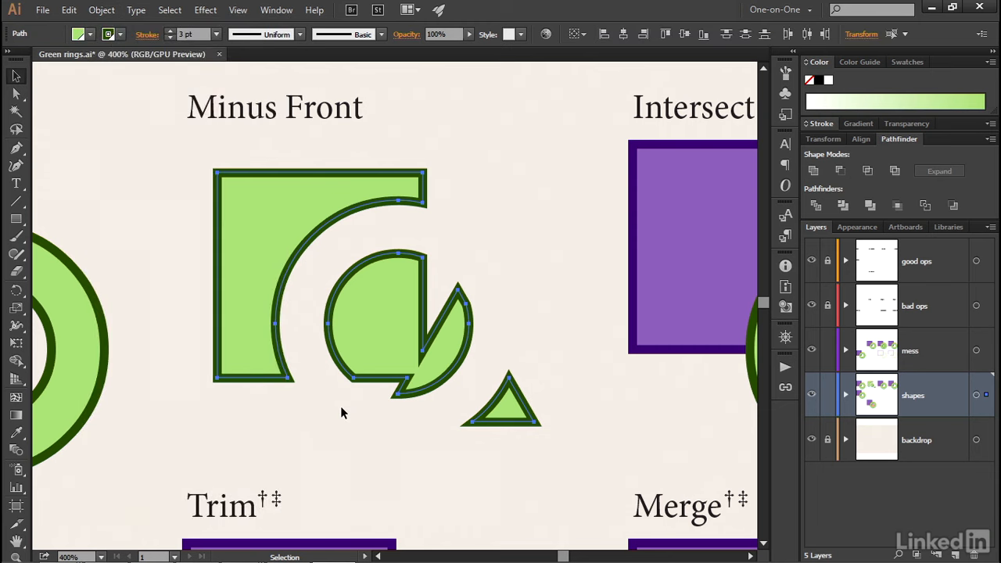
left_click(341, 413)
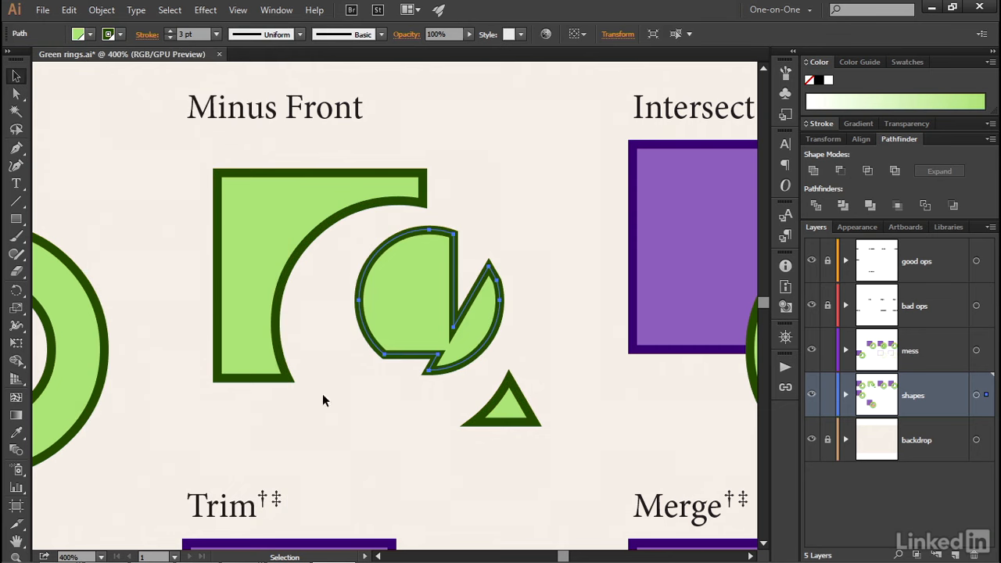
mouse_move(291, 313)
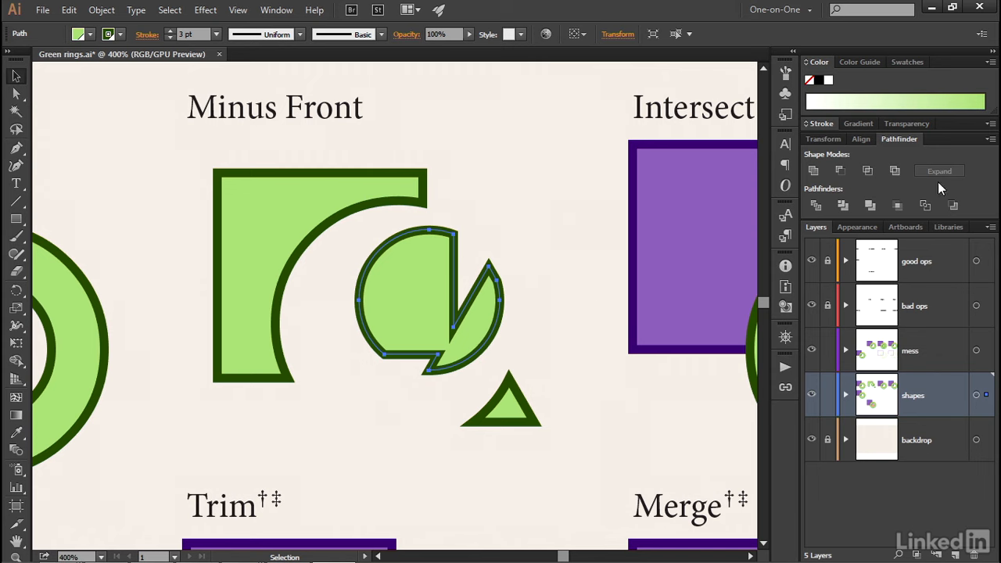
left_click(992, 138)
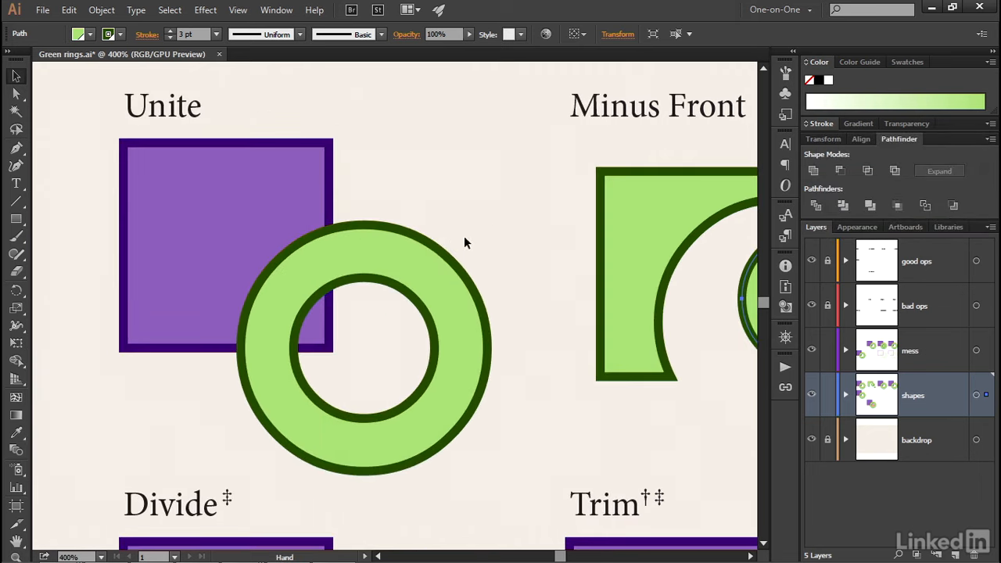
Step: Unite the purple rectangles and green ring into one shape as a trial
left_click(225, 244)
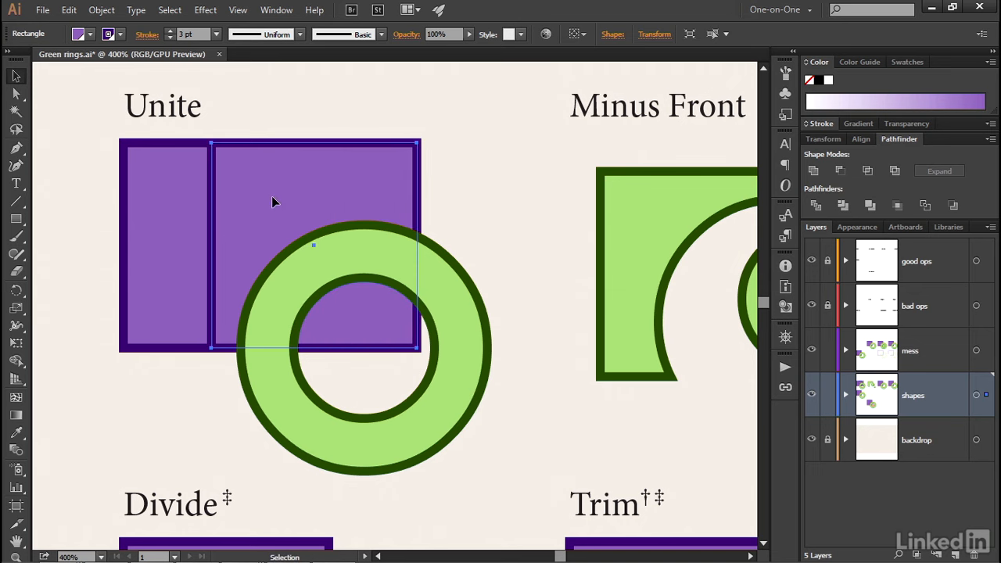
mouse_move(169, 201)
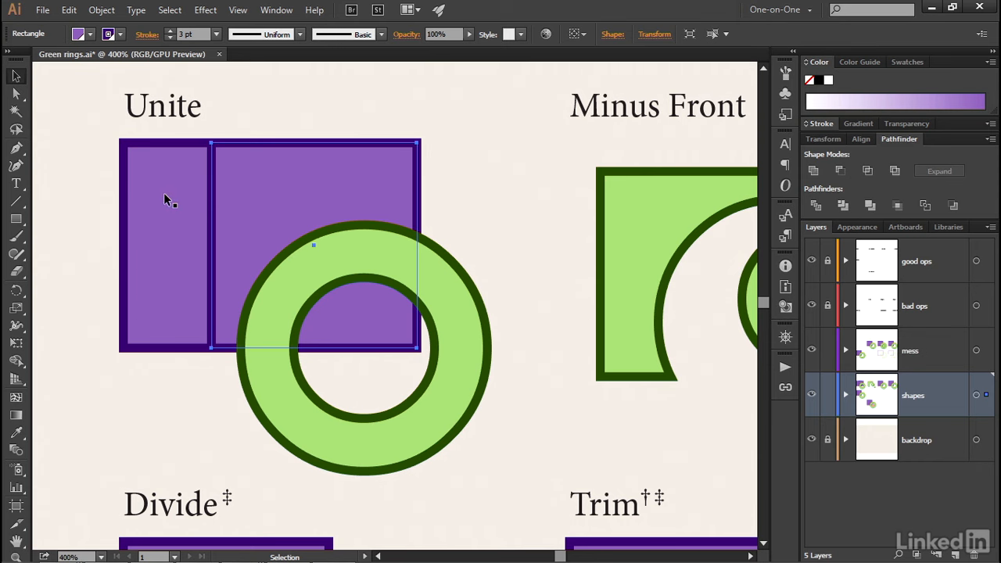
mouse_move(81, 188)
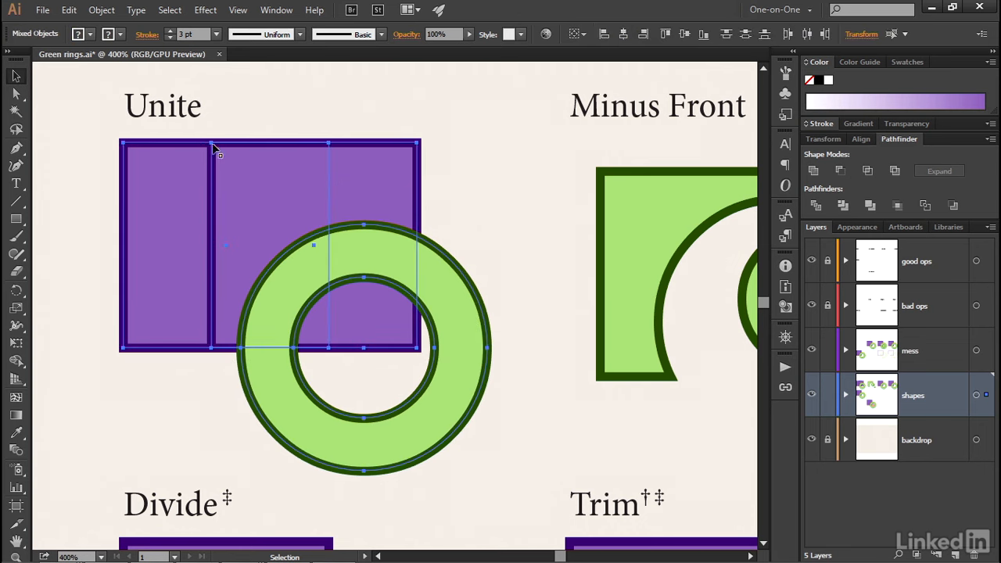
mouse_move(329, 144)
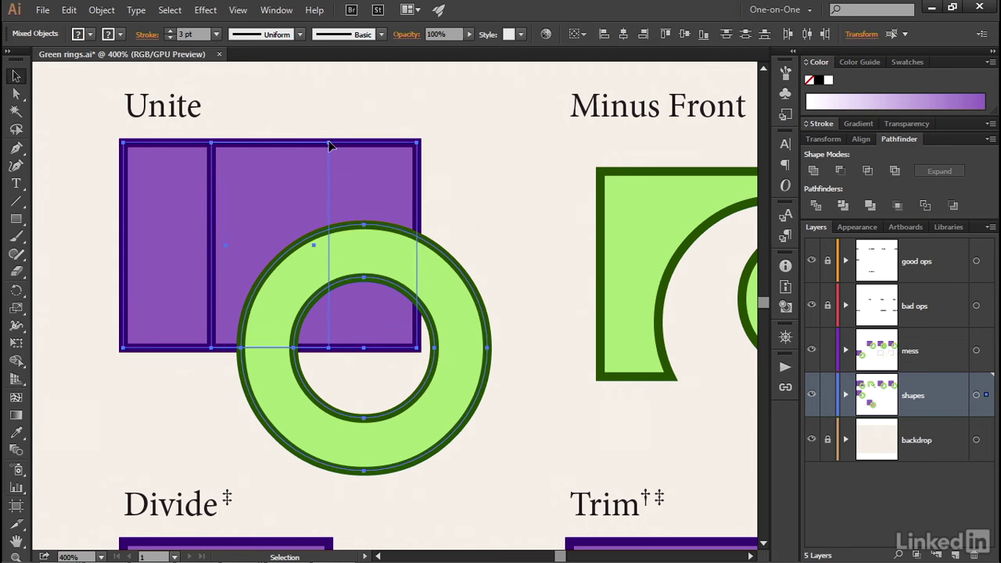
mouse_move(285, 225)
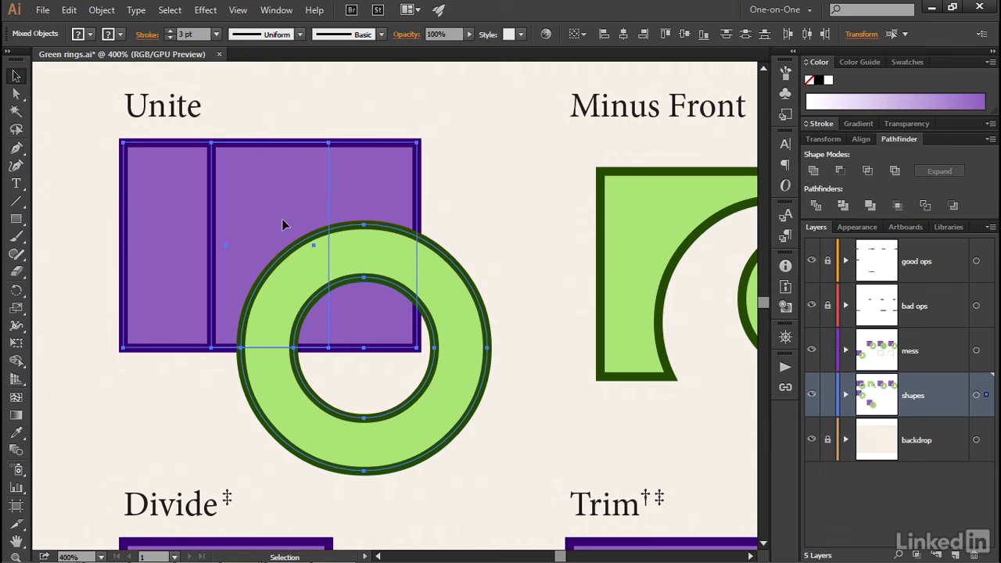
mouse_move(214, 354)
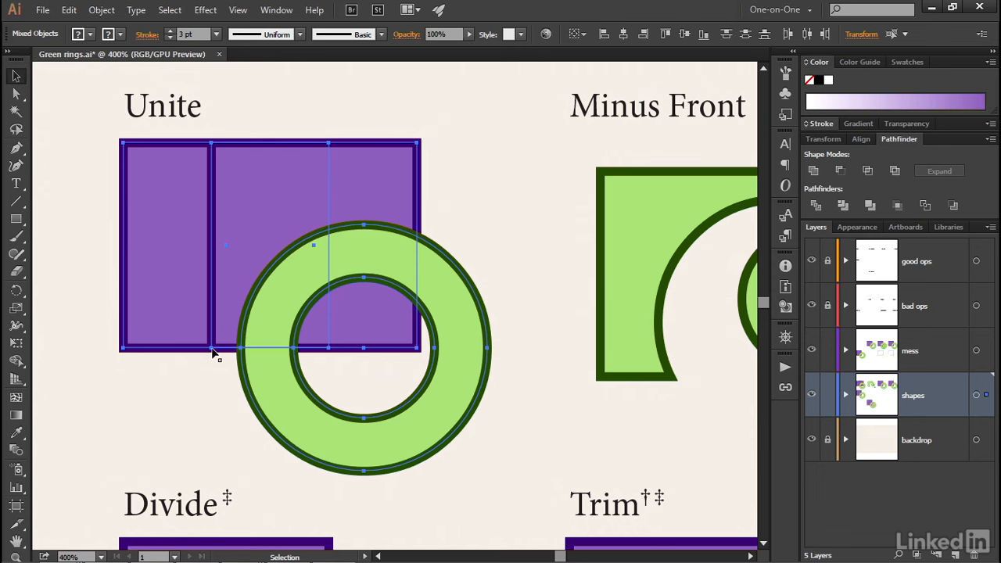
mouse_move(329, 352)
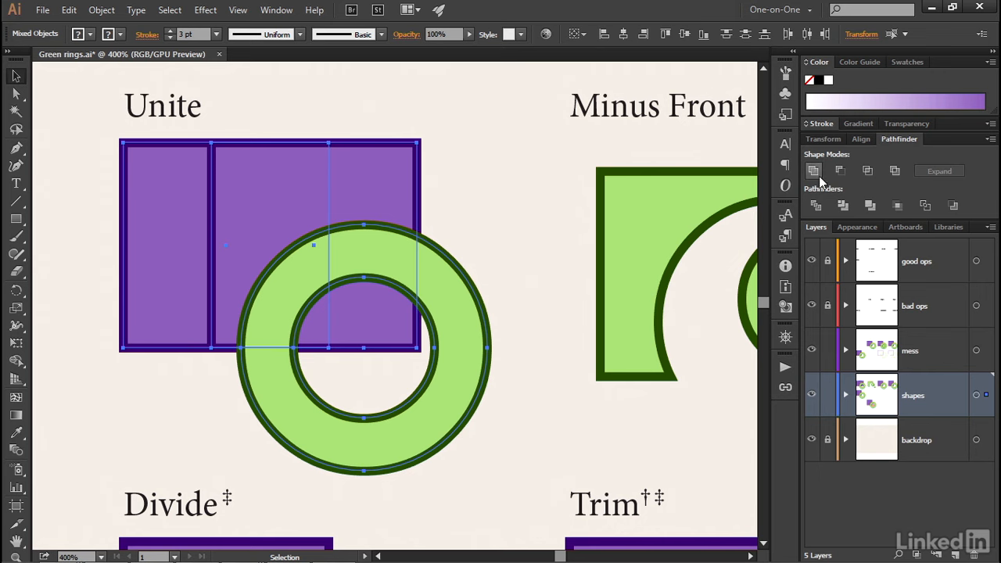
mouse_move(814, 170)
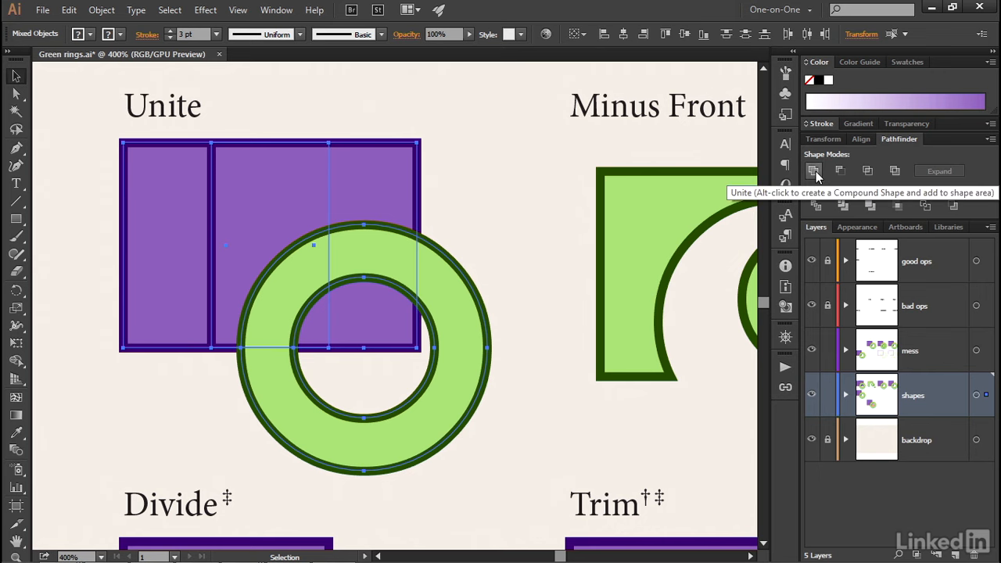
left_click(813, 170)
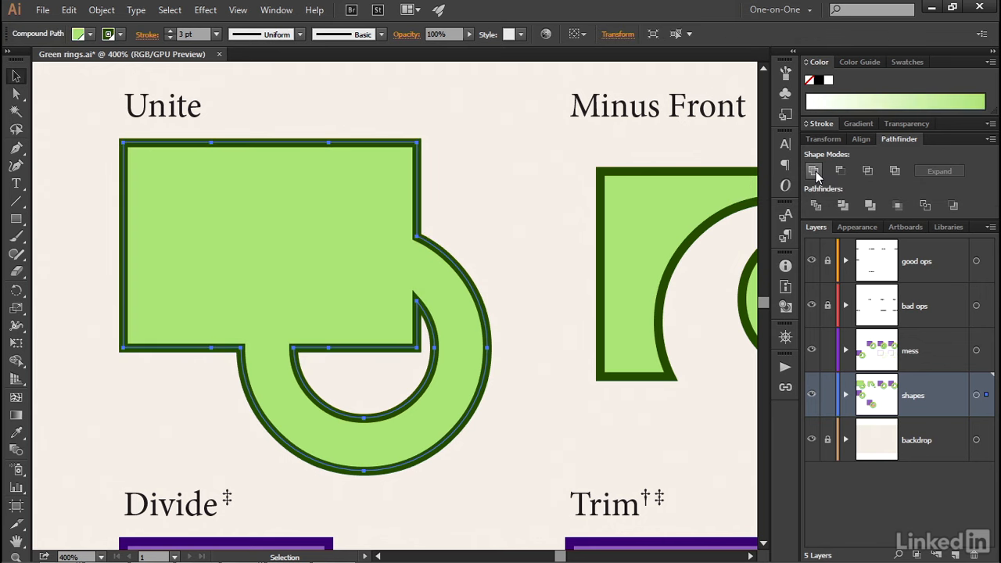
mouse_move(548, 165)
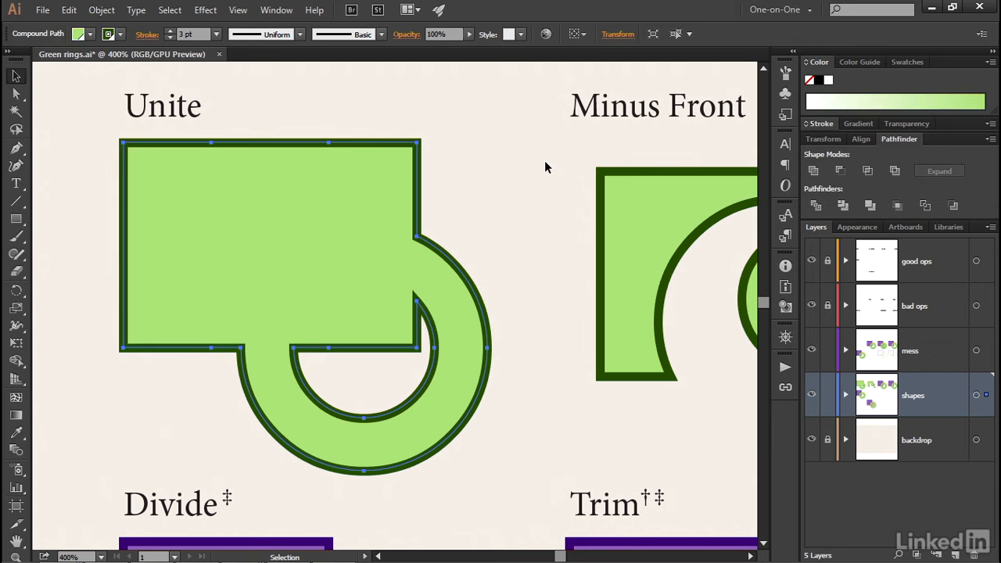
mouse_move(294, 171)
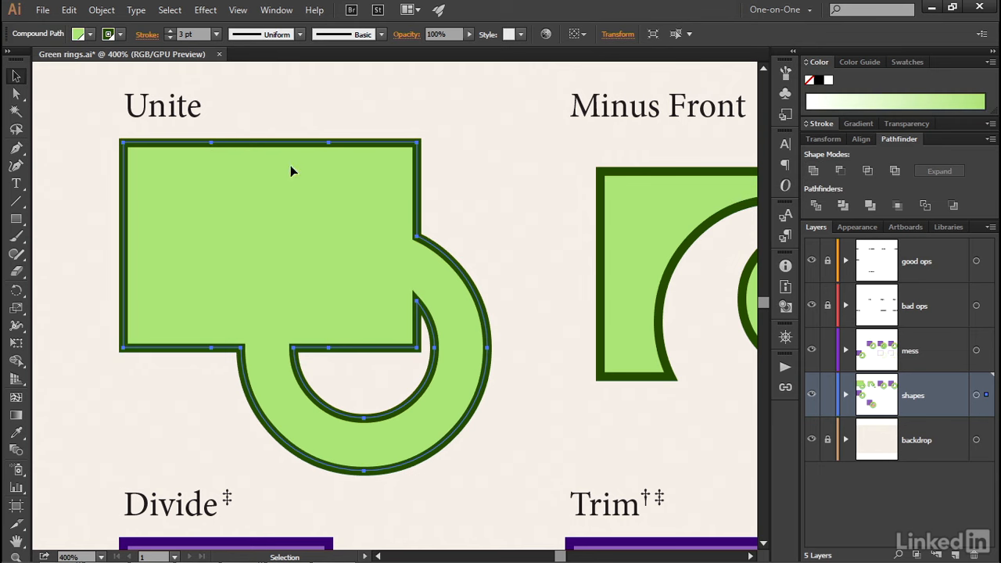
mouse_move(295, 177)
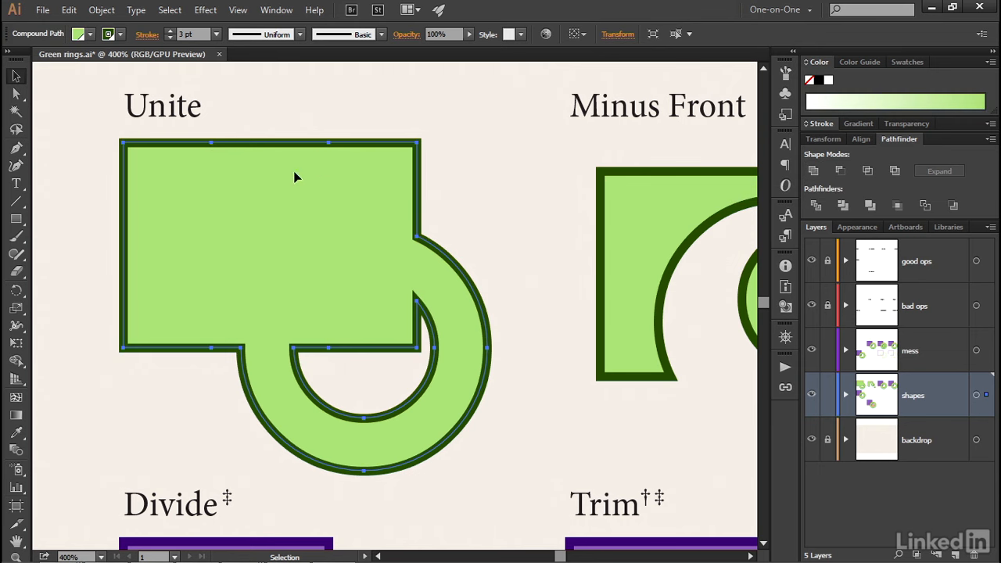
mouse_move(216, 349)
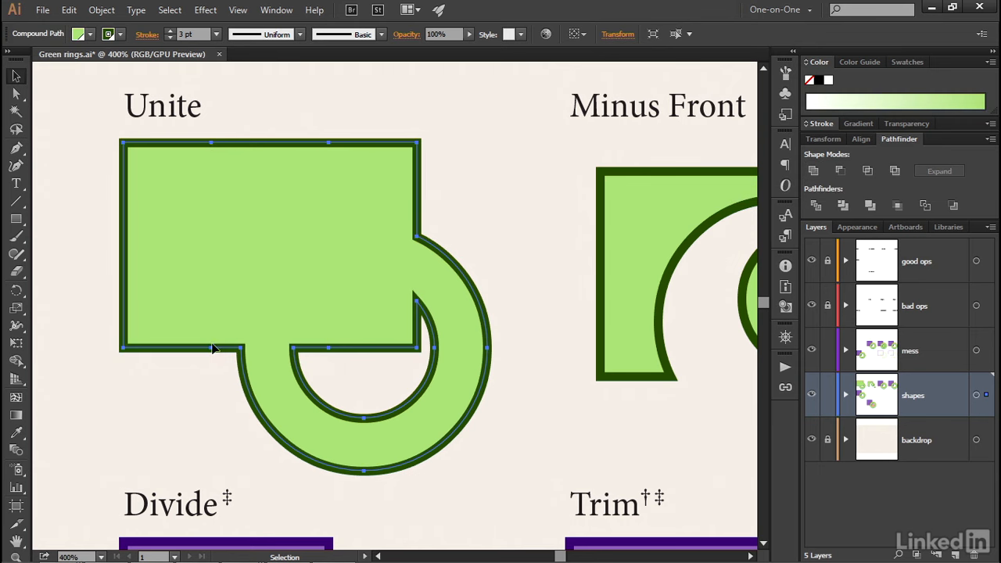
mouse_move(333, 343)
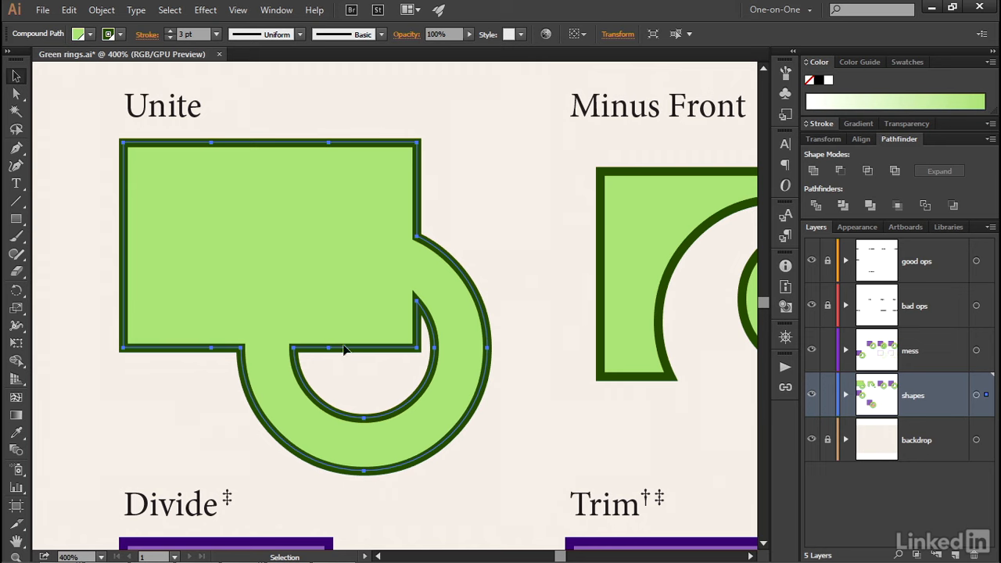
mouse_move(473, 234)
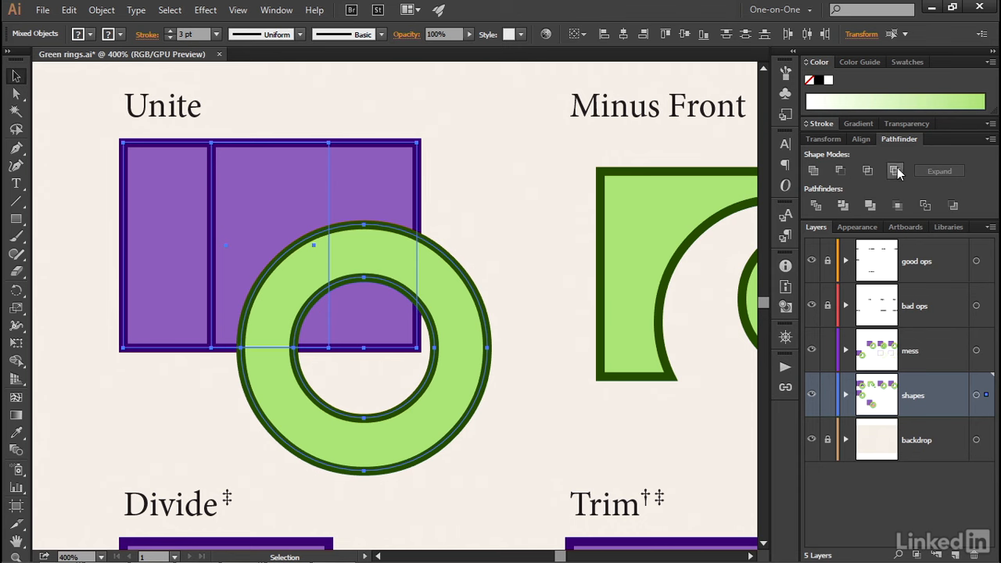
Step: Confirm Pathfinder Options with Remove Redundant Points on, then unite the square and ring
left_click(992, 124)
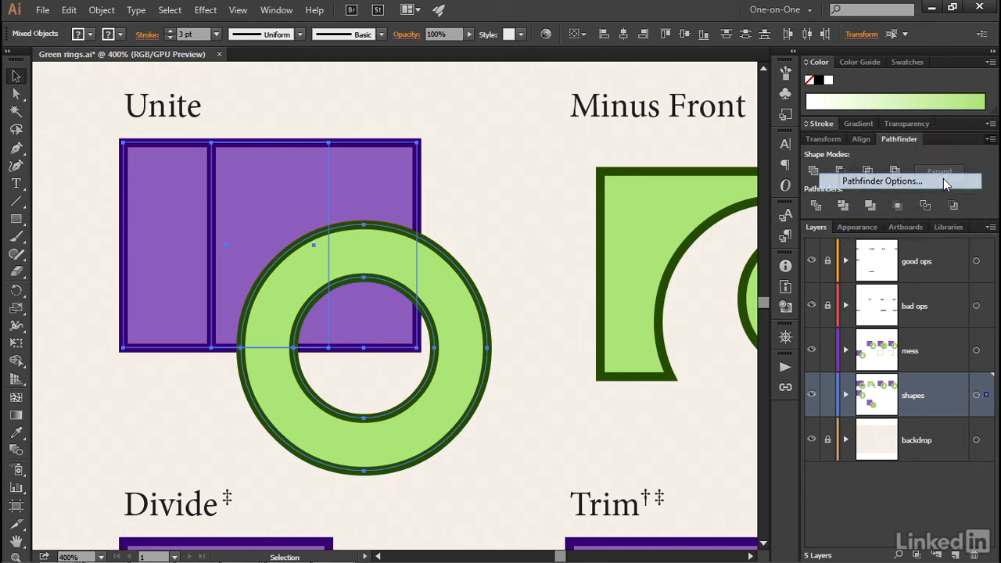
left_click(882, 181)
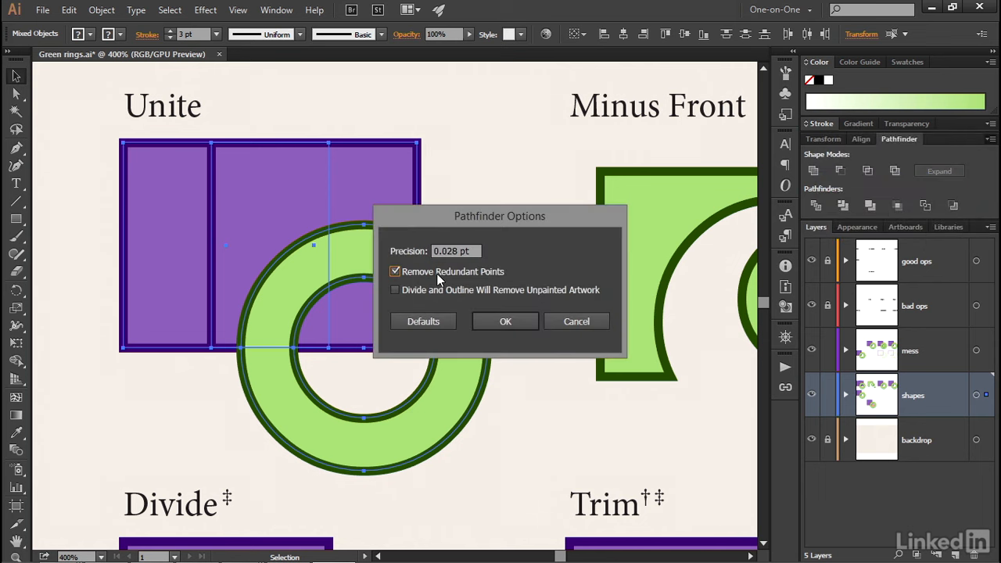
mouse_move(507, 280)
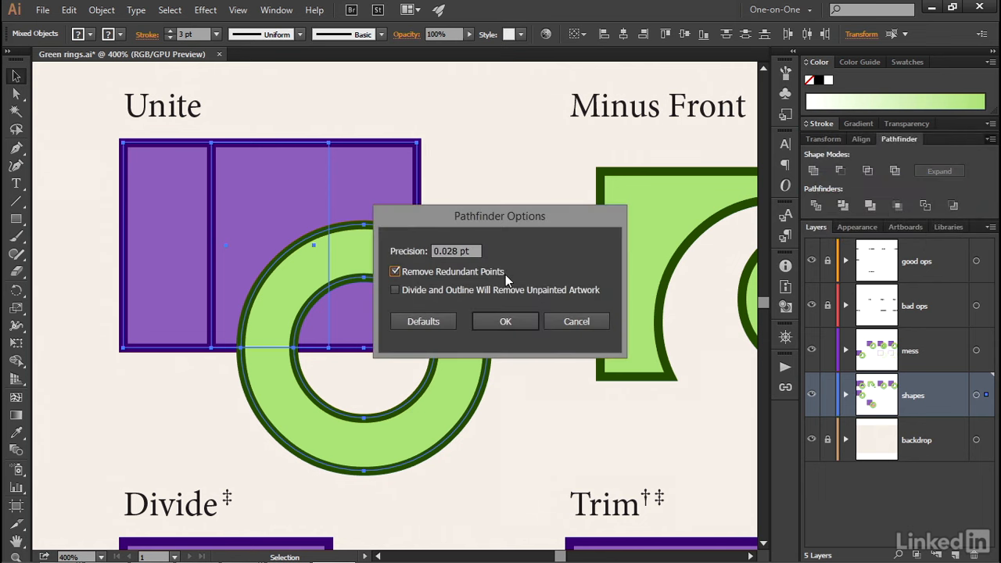
left_click(506, 321)
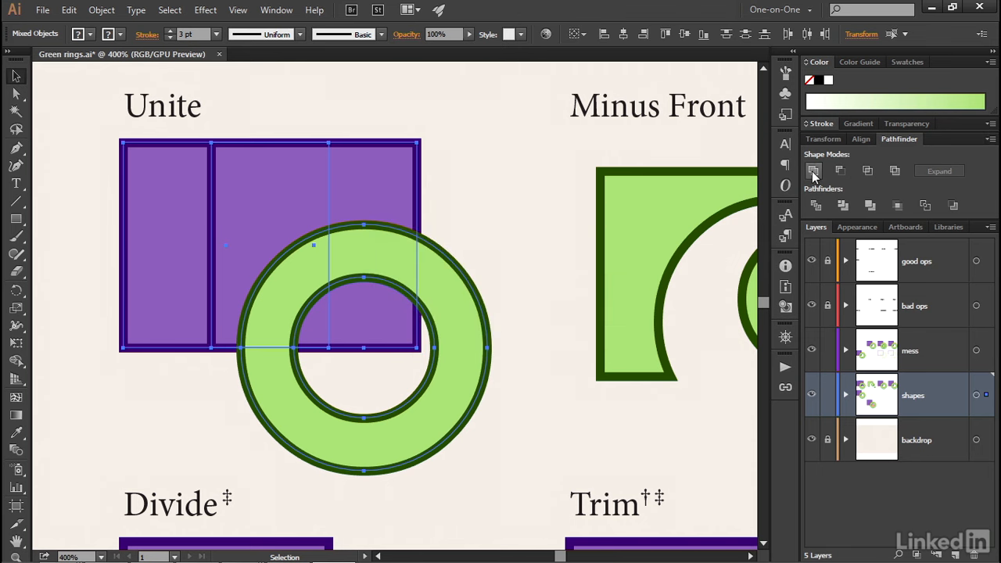
left_click(814, 171)
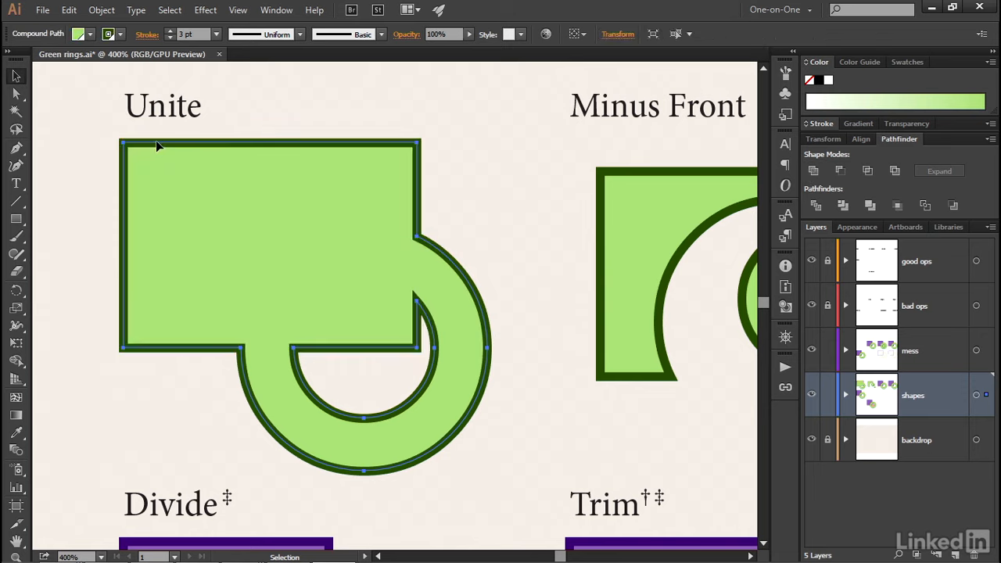
mouse_move(194, 151)
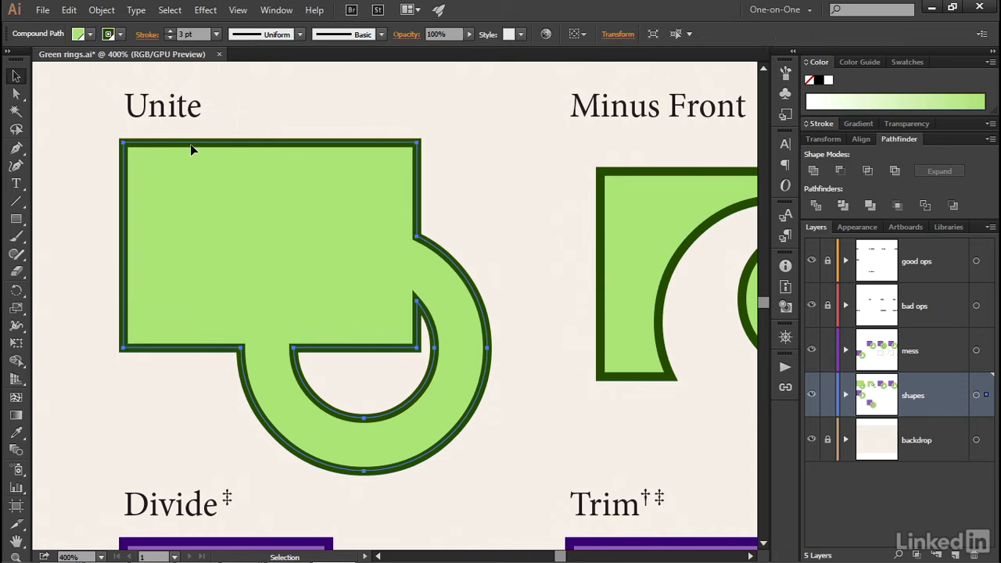
mouse_move(341, 149)
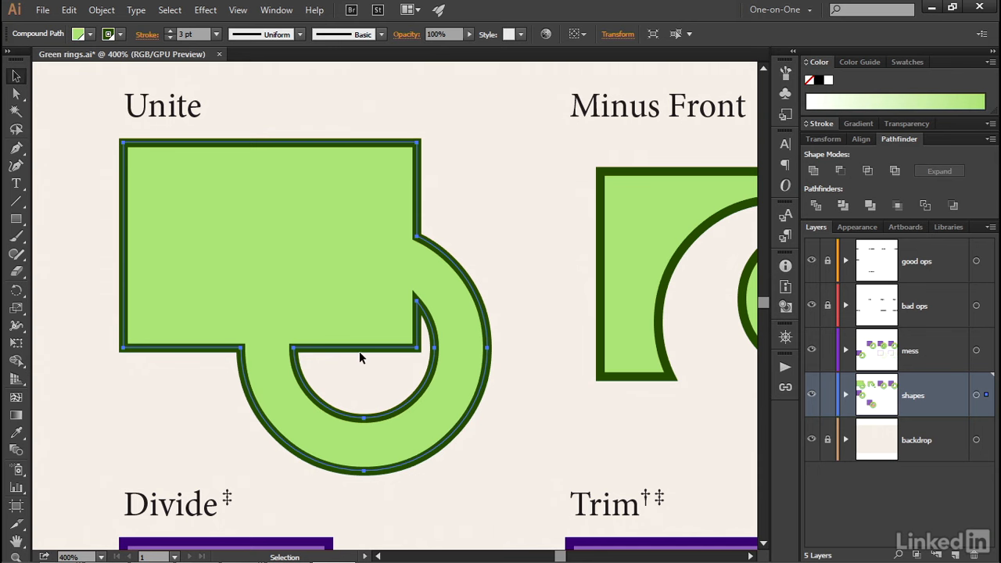
mouse_move(138, 388)
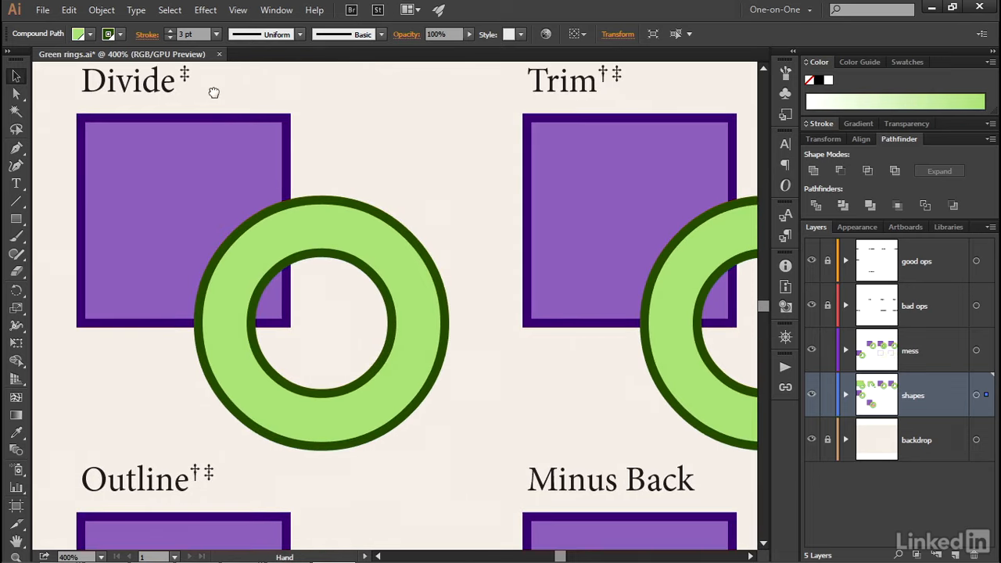
Step: Divide the square and ring, ungroup the pieces and drag the unpainted circle fragment out
left_click(141, 285)
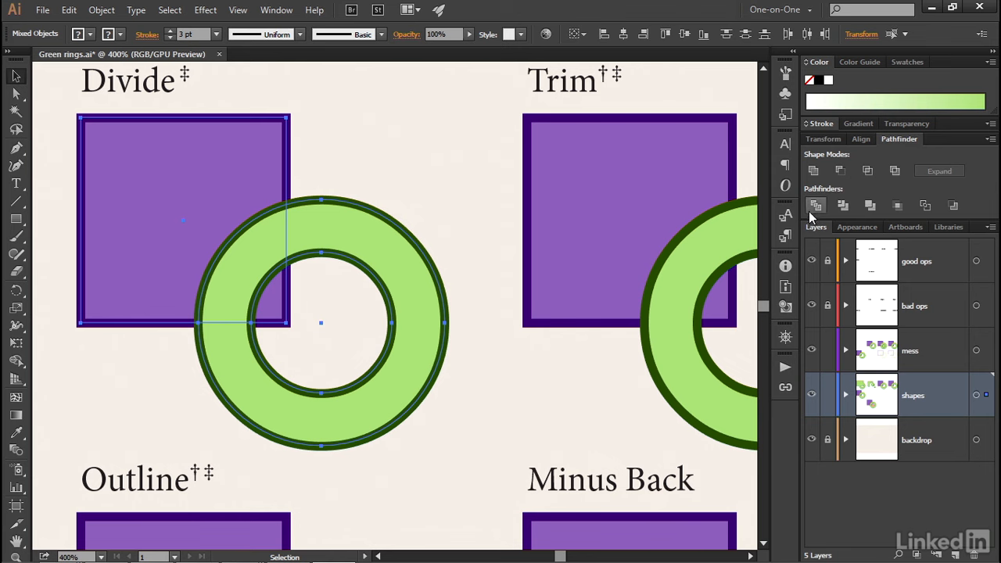
mouse_move(815, 205)
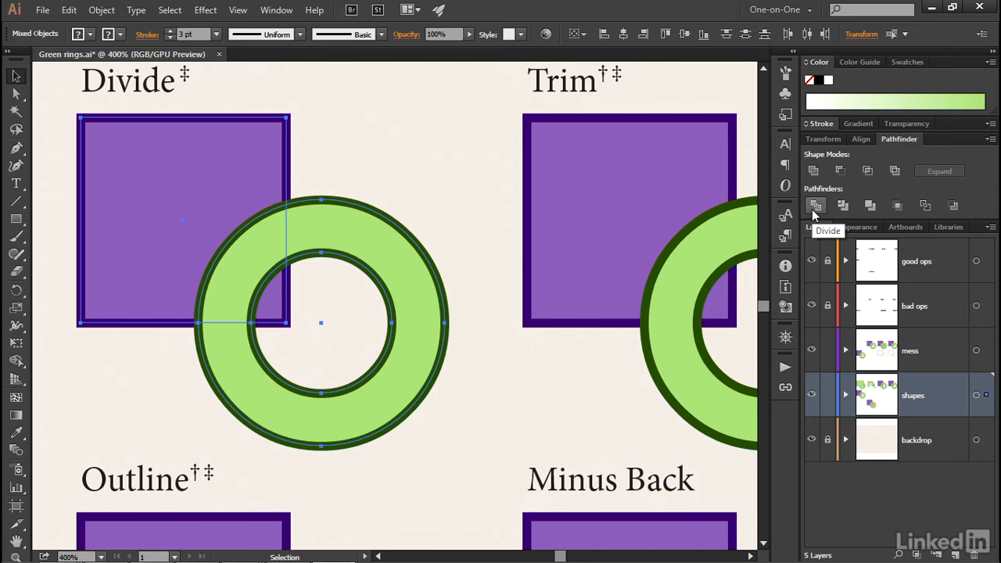
left_click(815, 205)
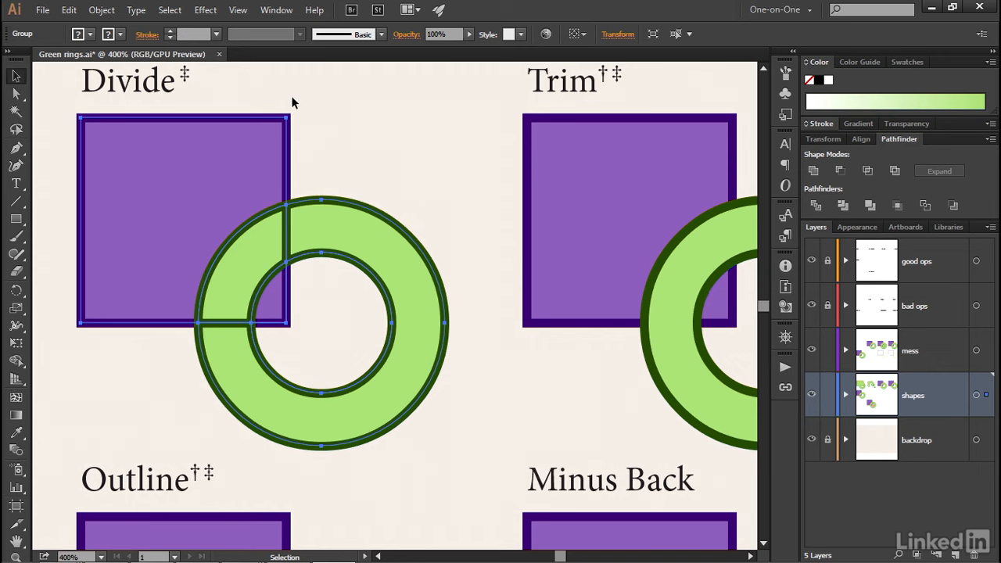
mouse_move(233, 118)
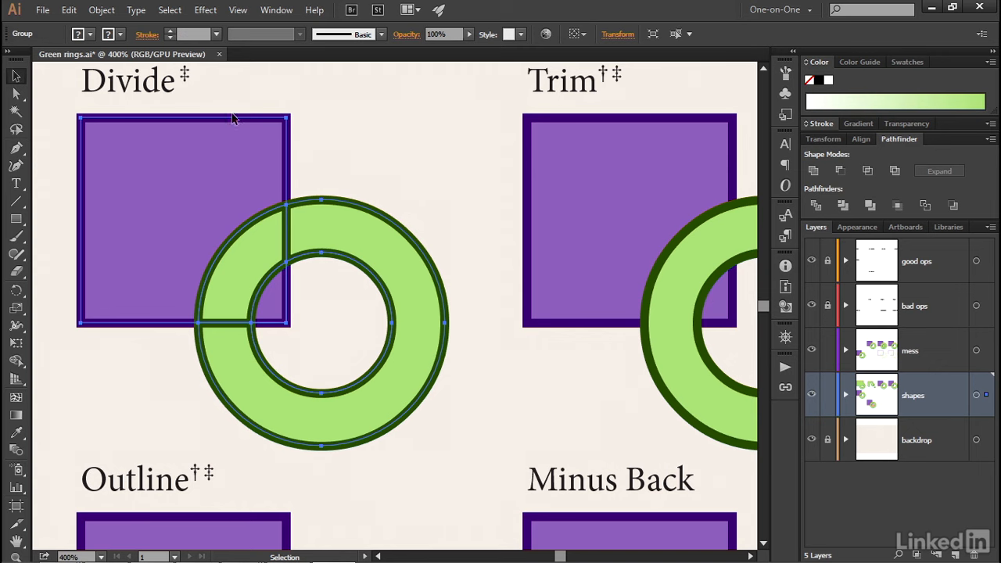
left_click(100, 9)
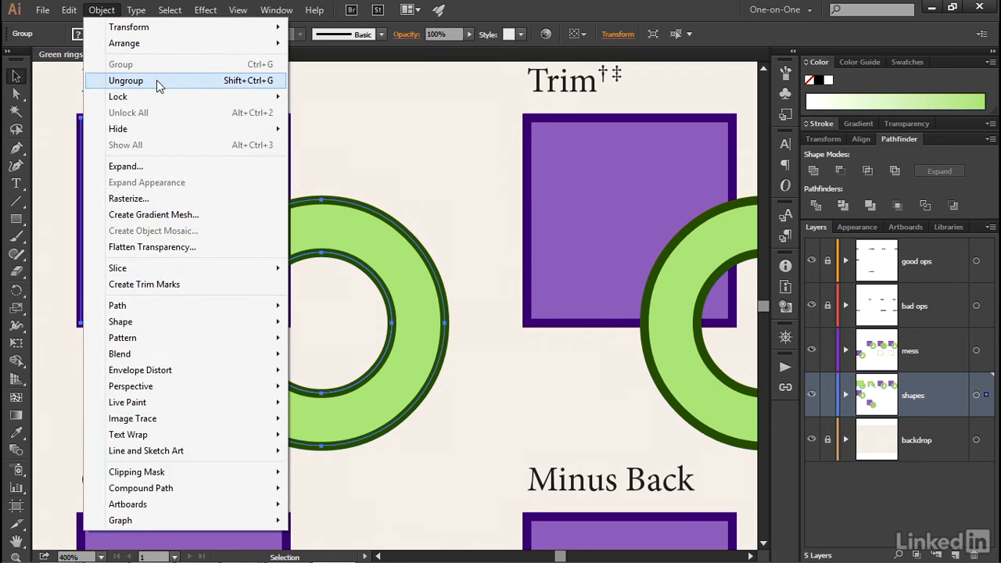
left_click(125, 81)
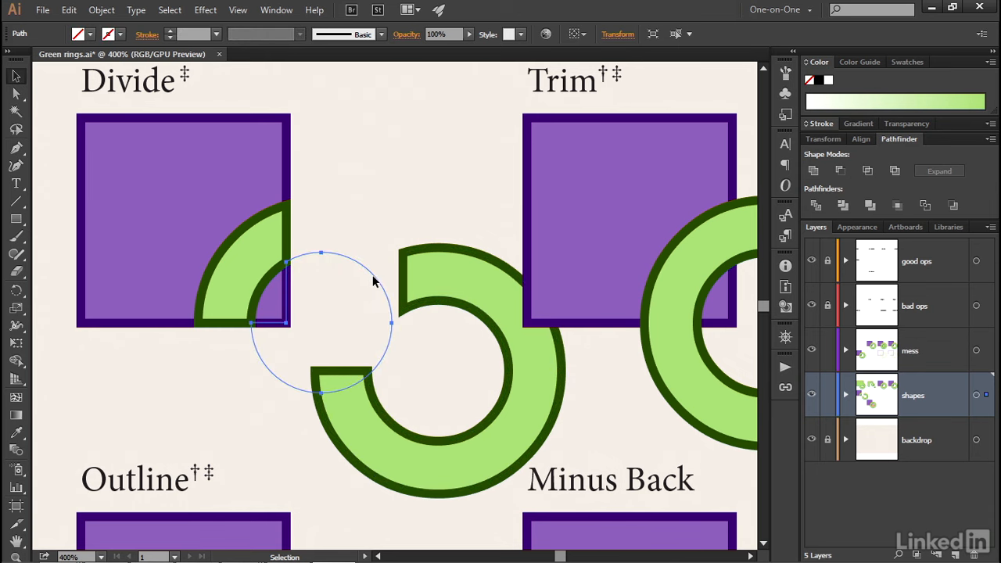
left_click_drag(321, 320, 378, 157)
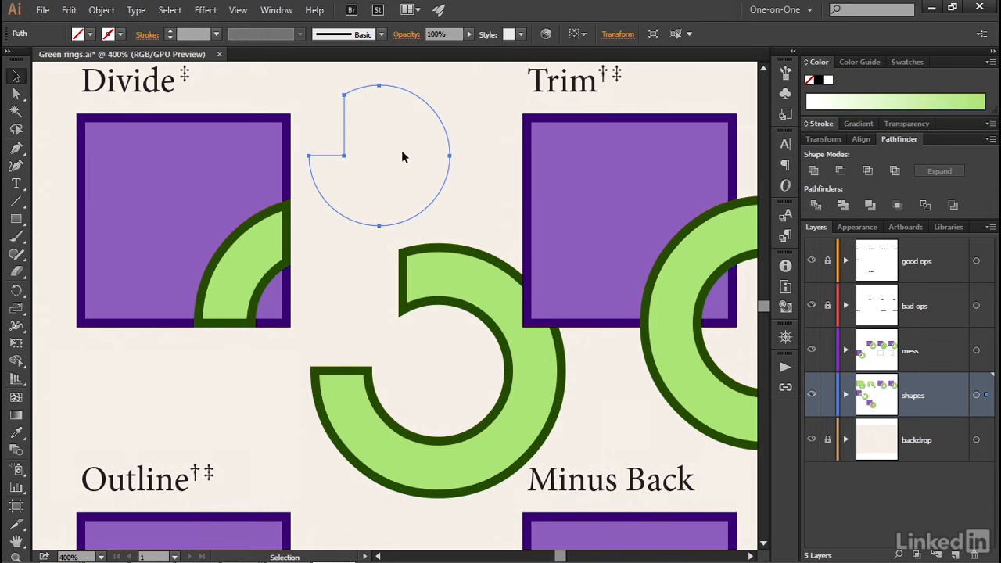
mouse_move(307, 109)
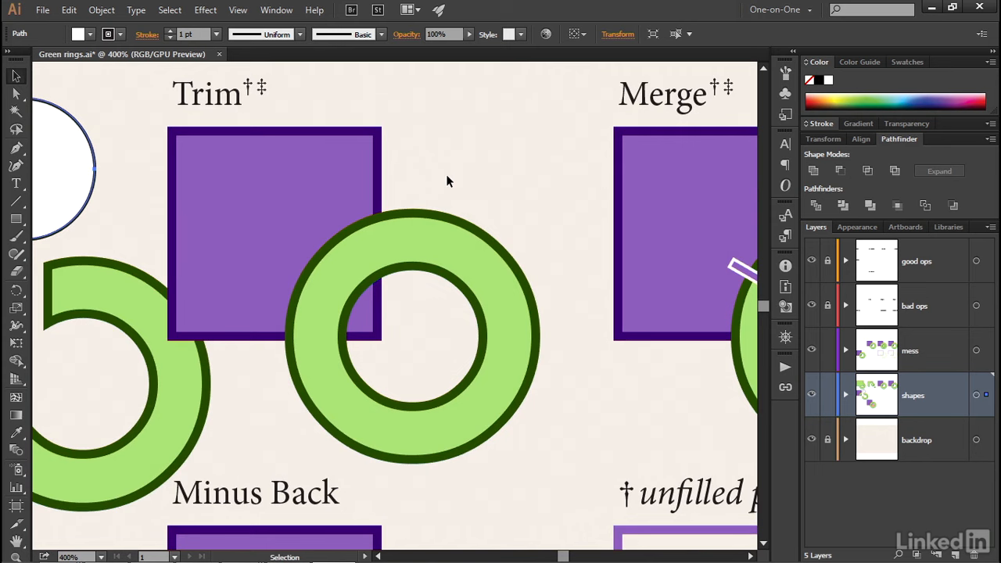
Step: Enable 'Divide and Outline Will Remove Unpainted Artwork' in Pathfinder Options for the Trim shapes
left_click(329, 348)
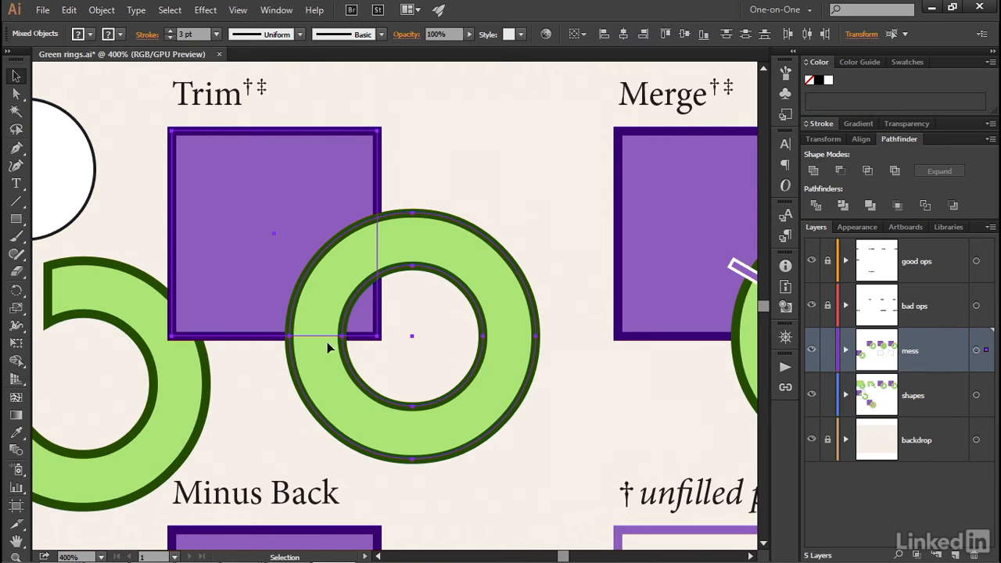
mouse_move(942, 188)
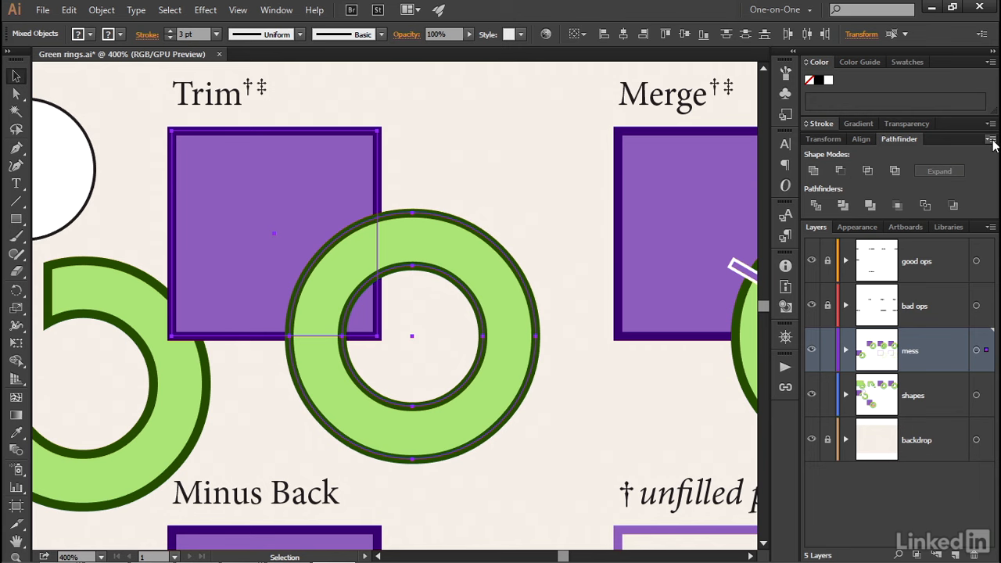
left_click(992, 139)
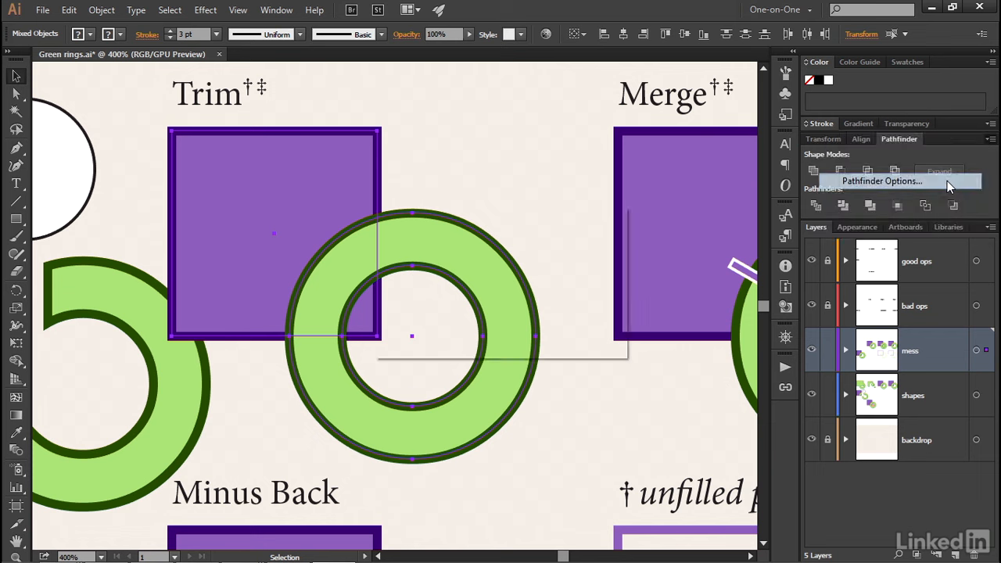
left_click(883, 181)
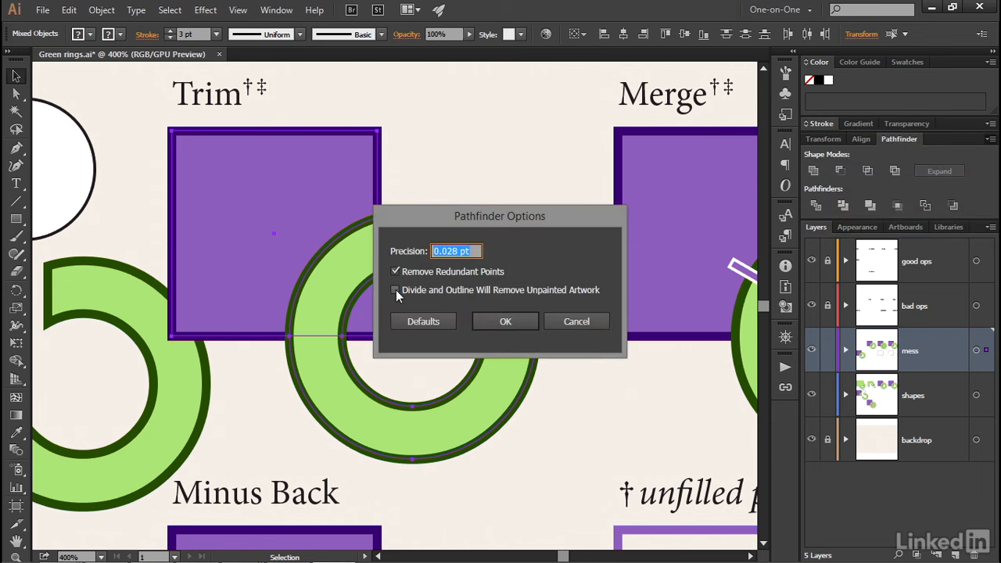
left_click(395, 290)
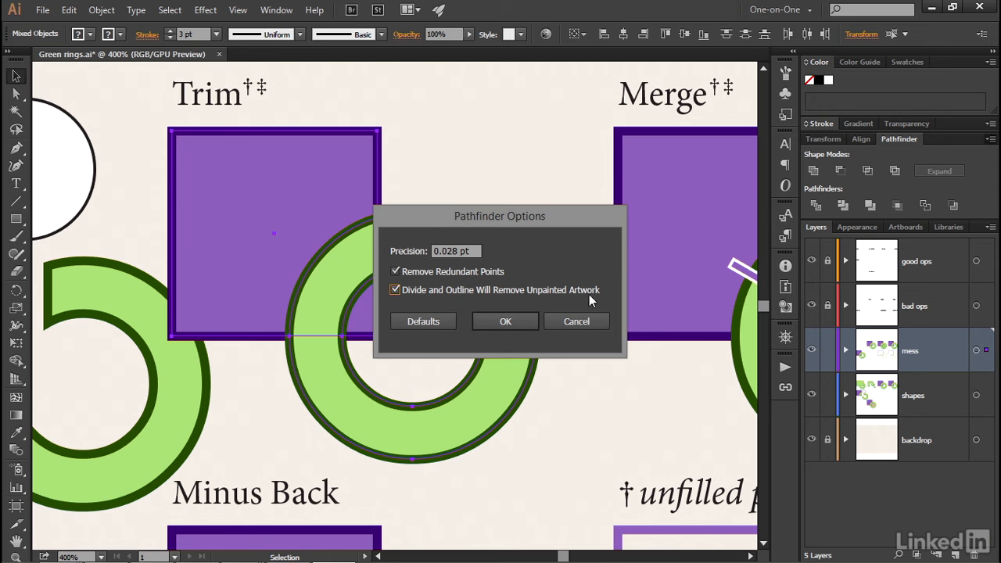
left_click(506, 321)
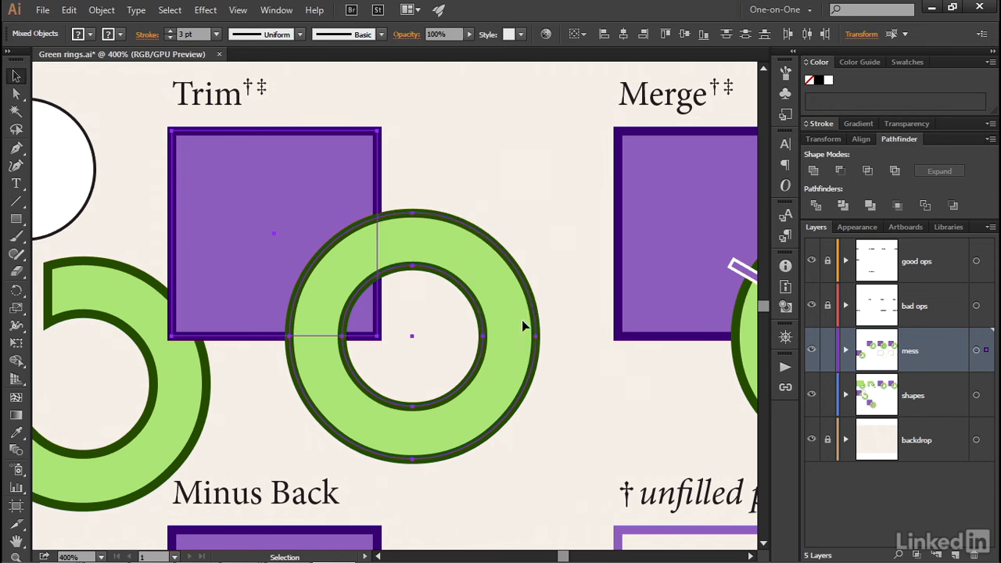
mouse_move(817, 205)
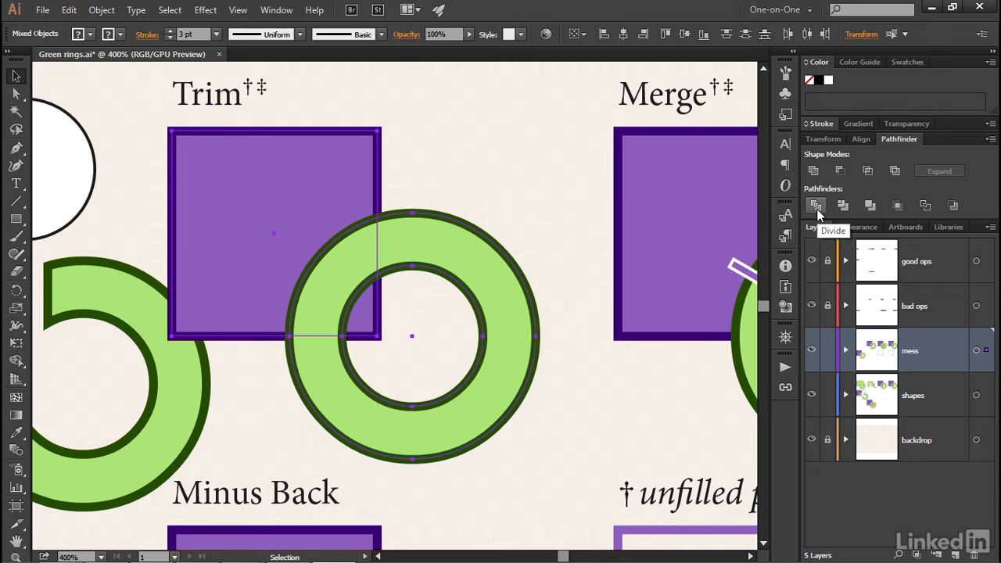
Step: Divide the Trim square and ring with unpainted artwork removed, then deselect
left_click(815, 205)
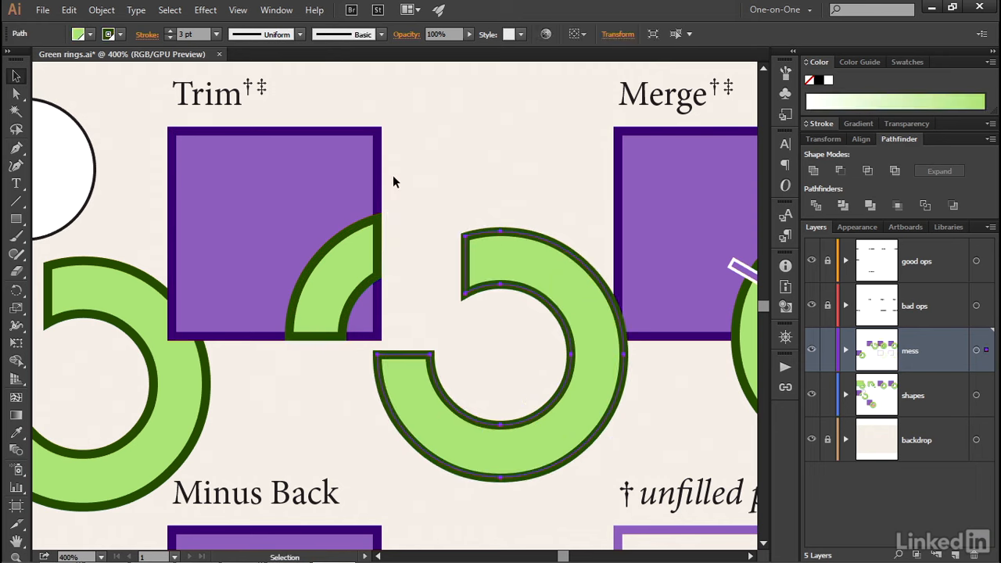
left_click(394, 269)
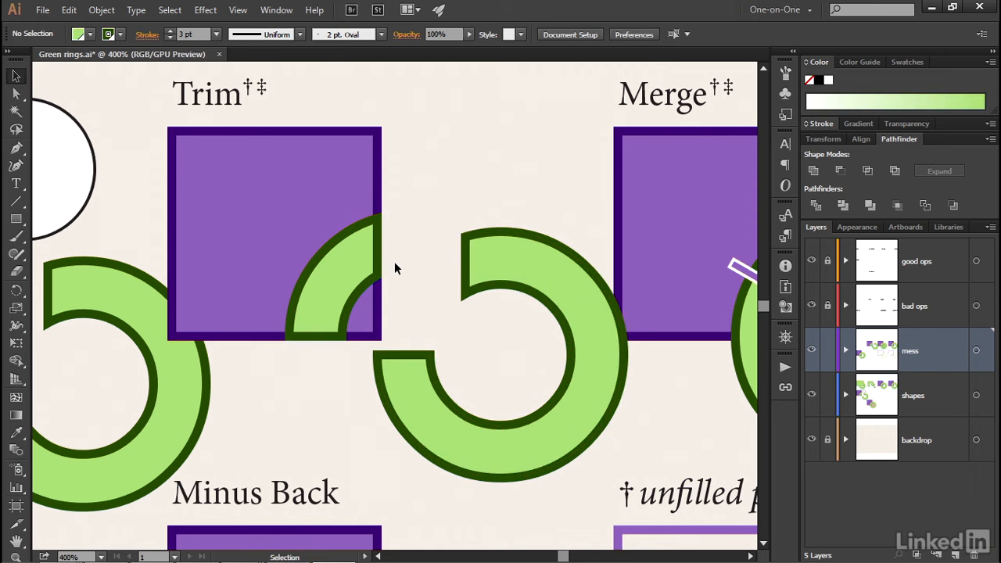
mouse_move(106, 263)
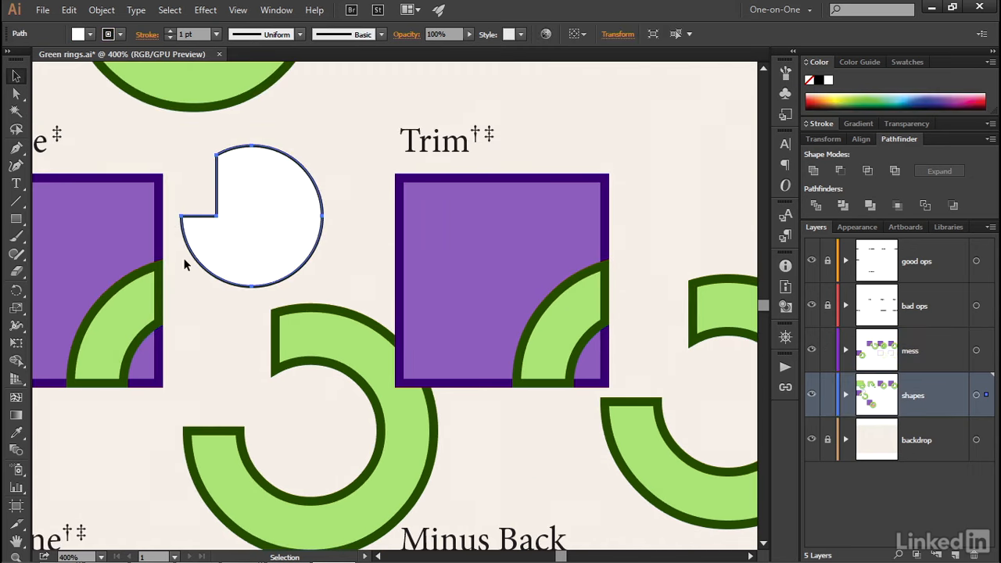
mouse_move(122, 144)
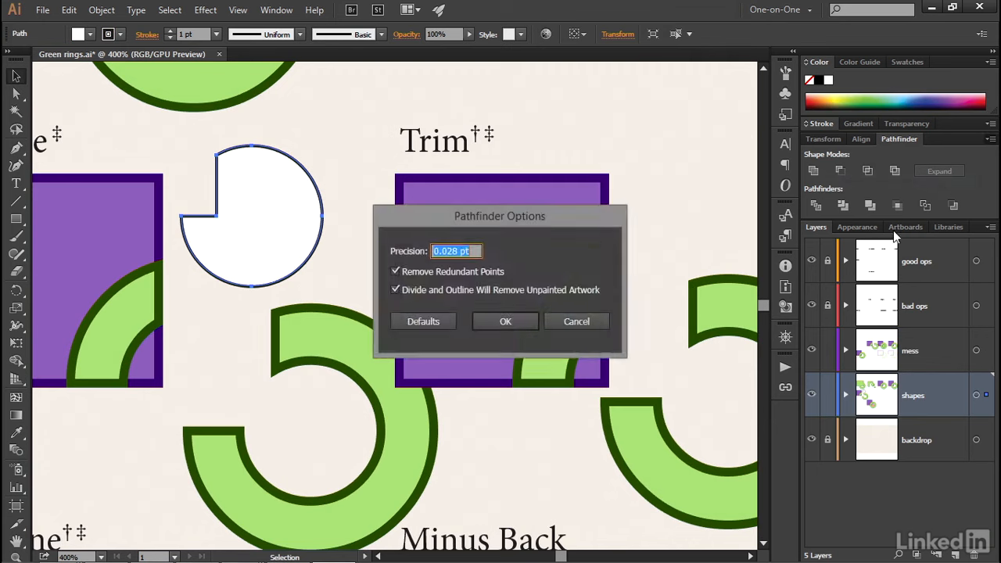
mouse_move(413, 303)
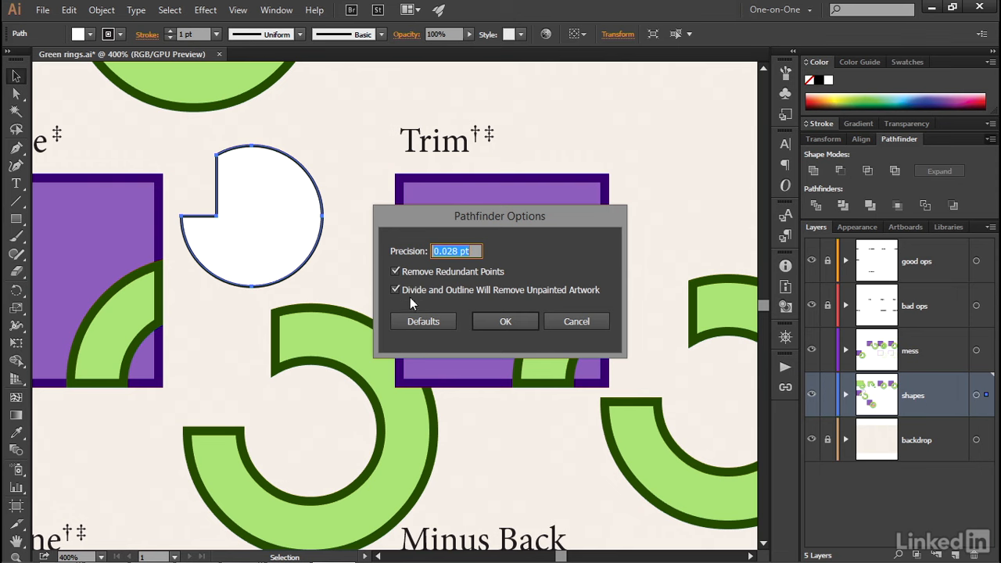
mouse_move(491, 304)
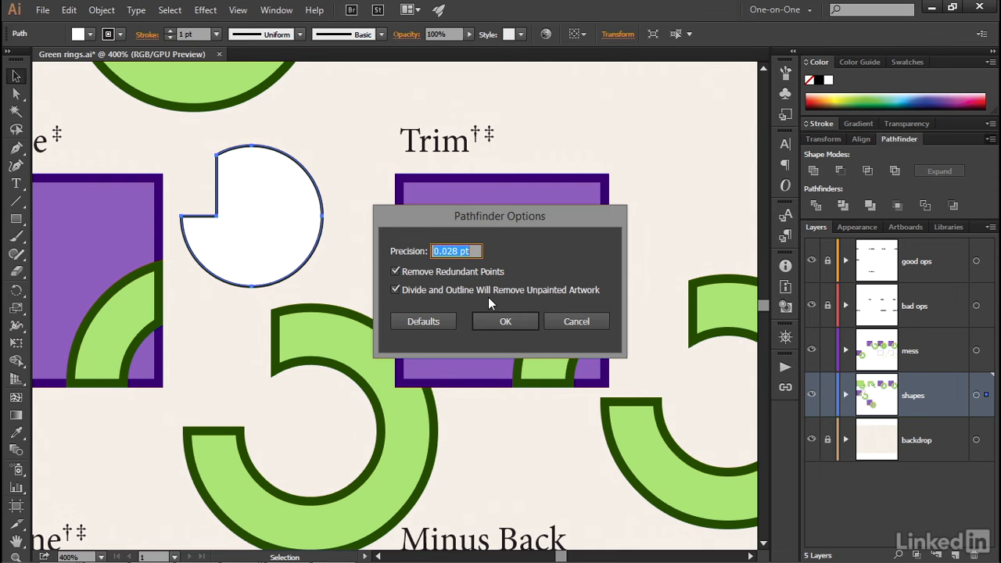